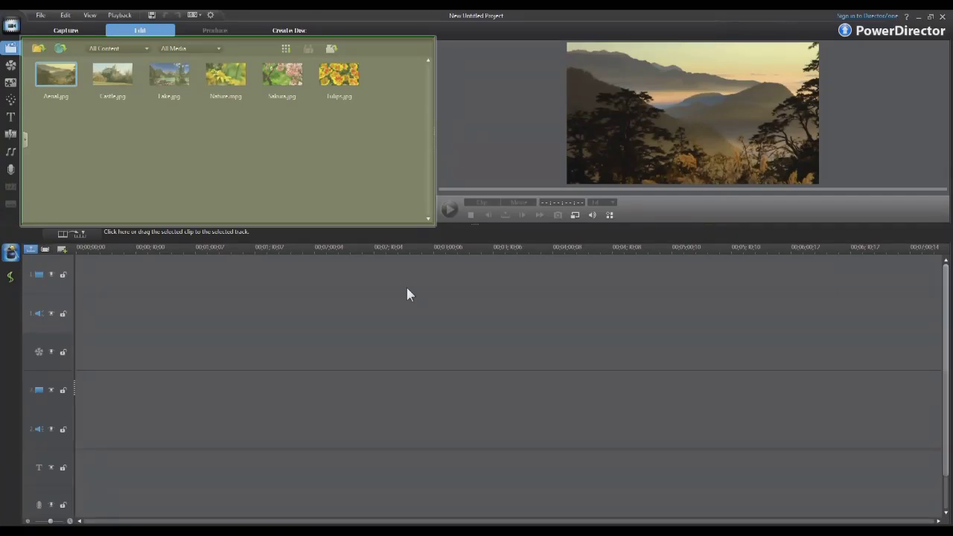
Enlarge the timeline panel and select Aerial.jpg in the media library.
click(56, 74)
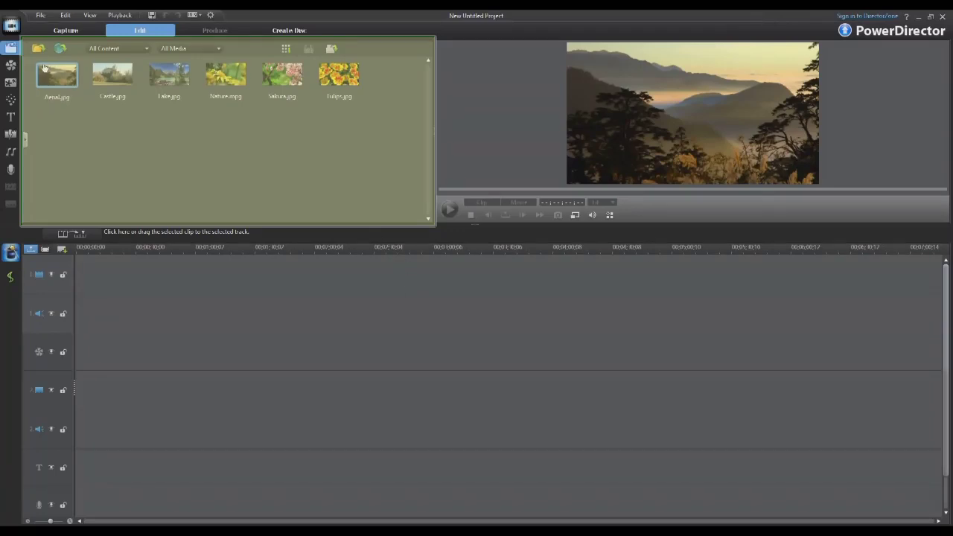
click(10, 82)
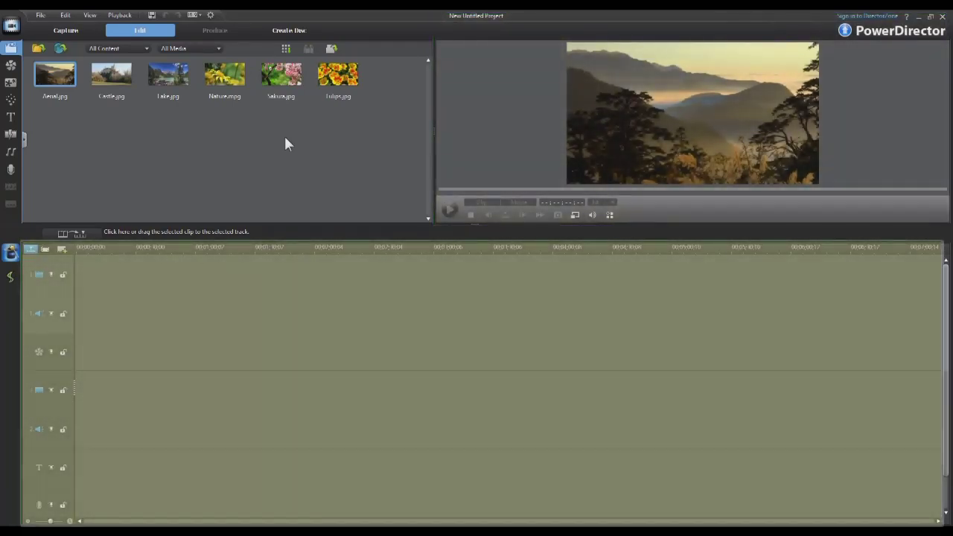
mouse_move(416, 325)
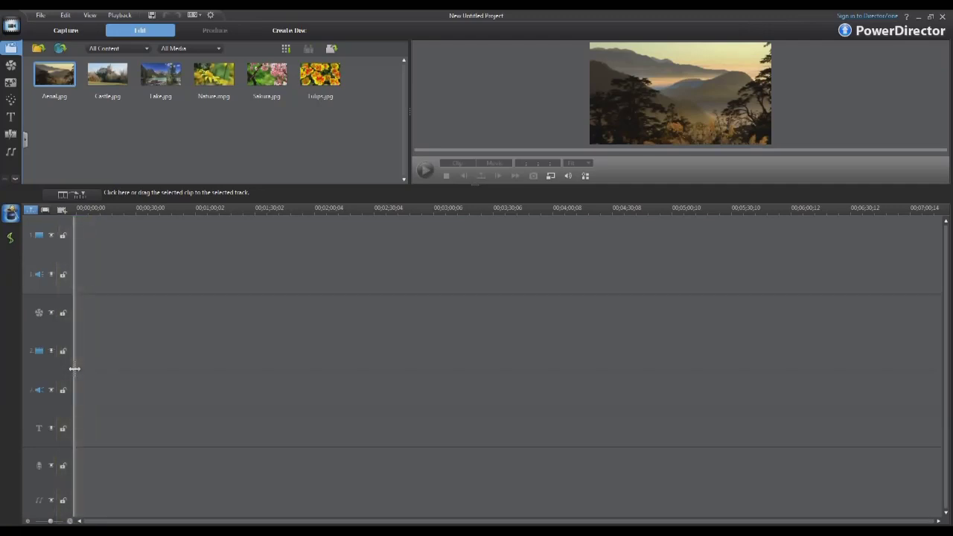
Widen the track headers to show names, rename video track 1, and zoom the timeline.
drag(74, 369, 164, 368)
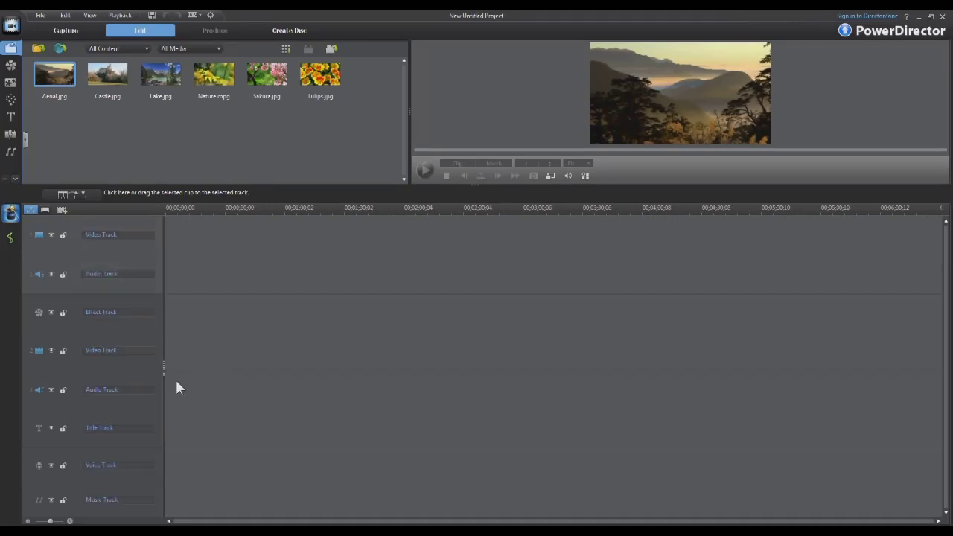
mouse_move(130, 248)
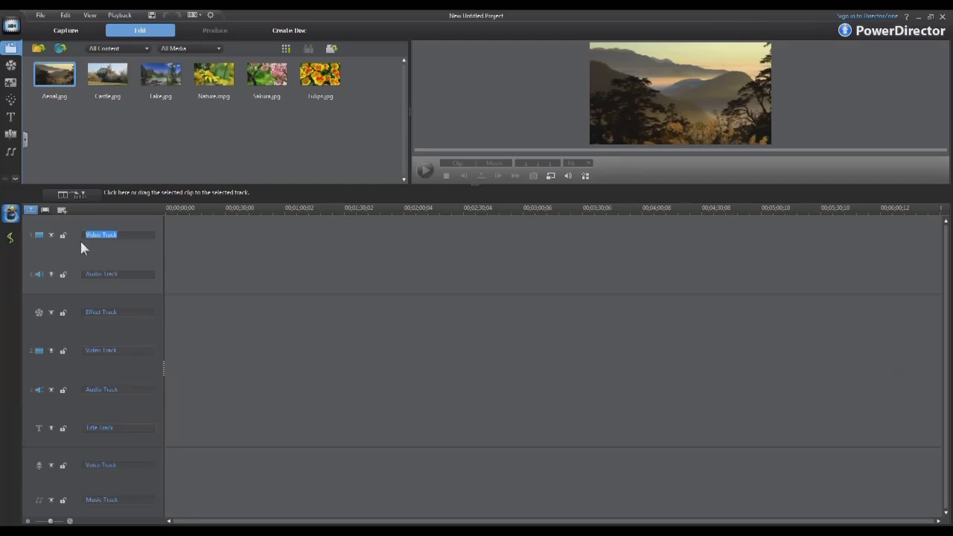
double_click(101, 234)
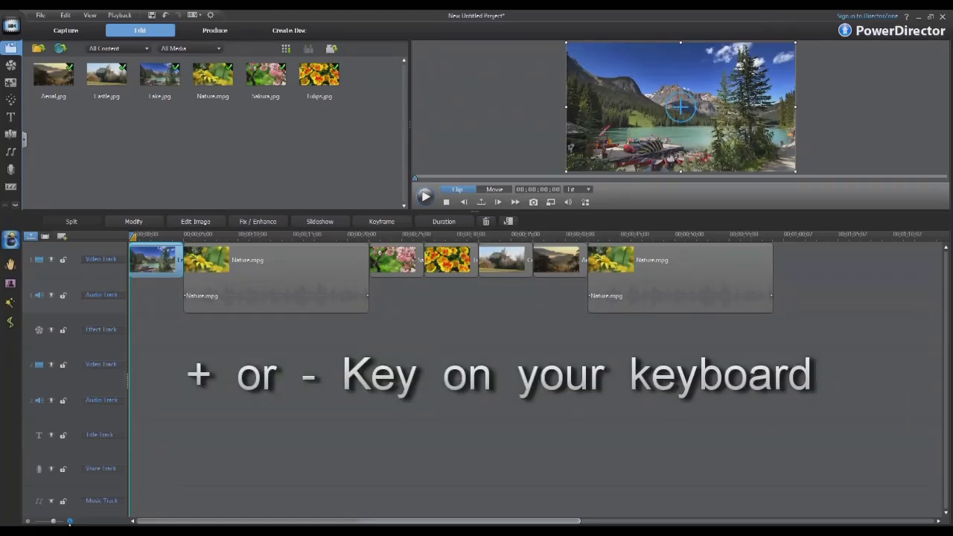
key(minus)
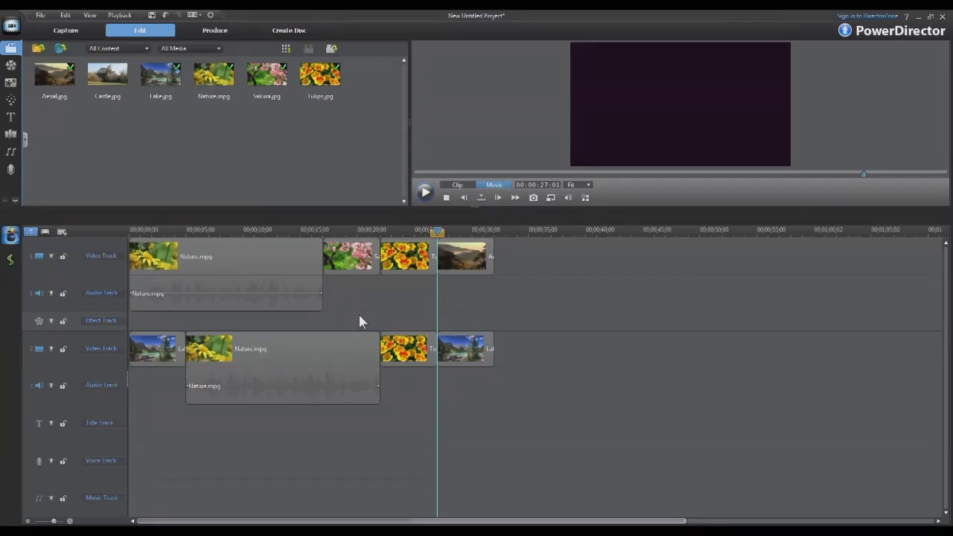
mouse_move(109, 312)
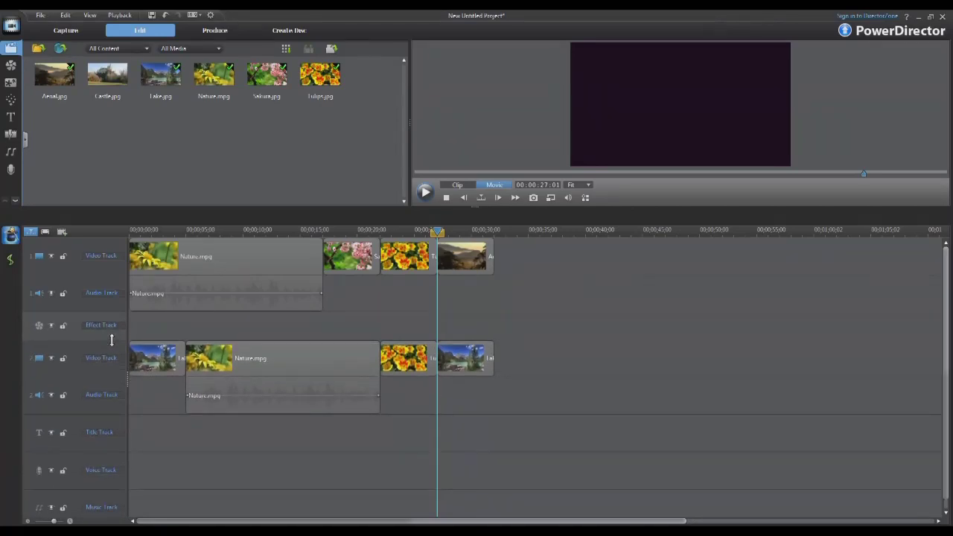
mouse_move(184, 333)
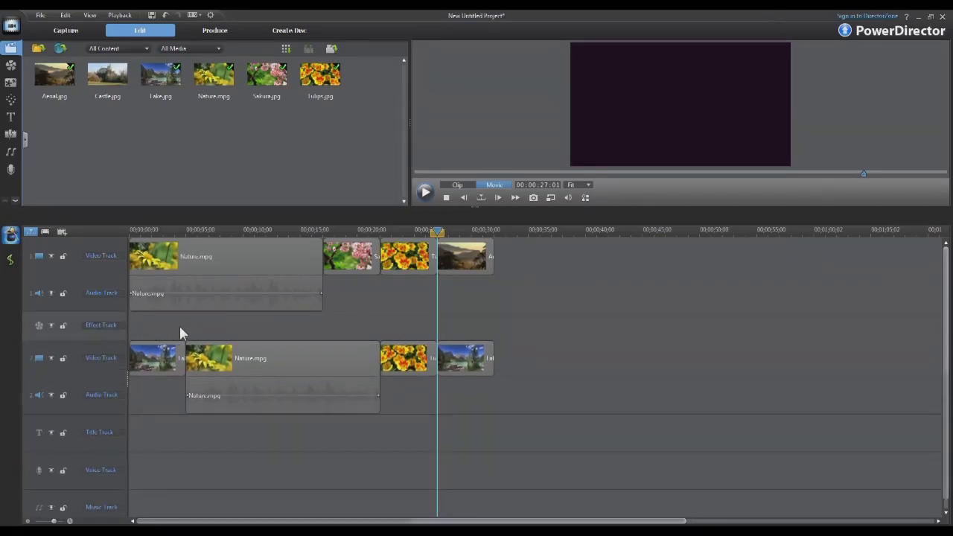
Set the timeline track height to Medium, then reduce it to Small.
right_click(182, 332)
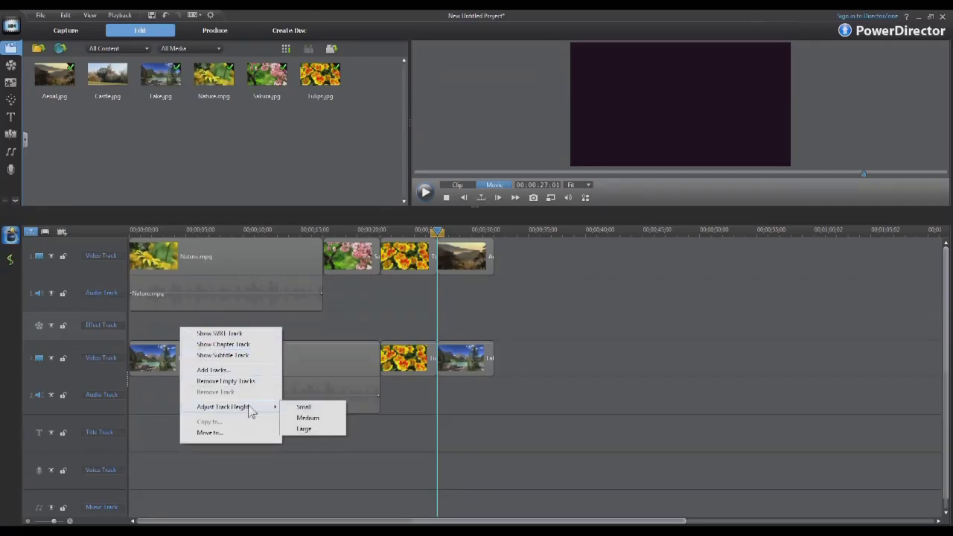
mouse_move(307, 418)
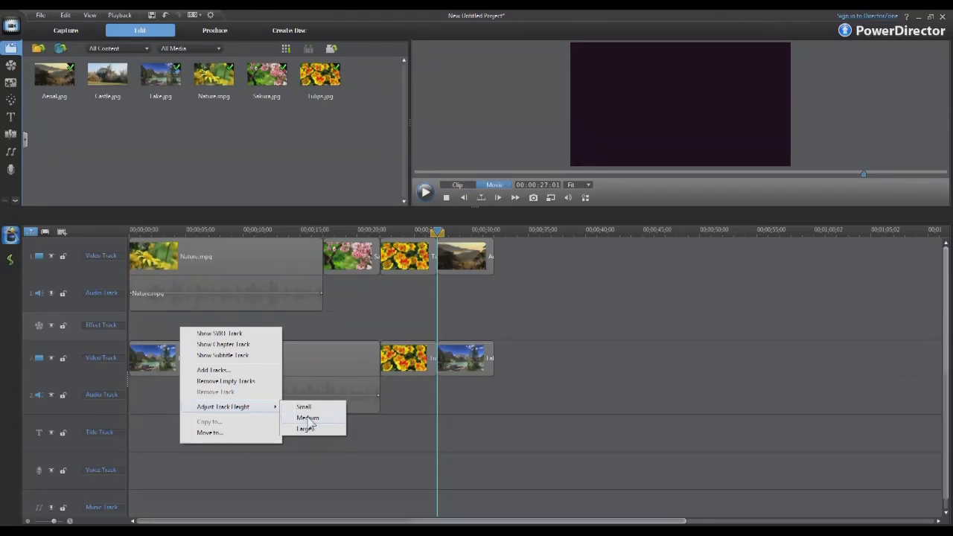
click(308, 418)
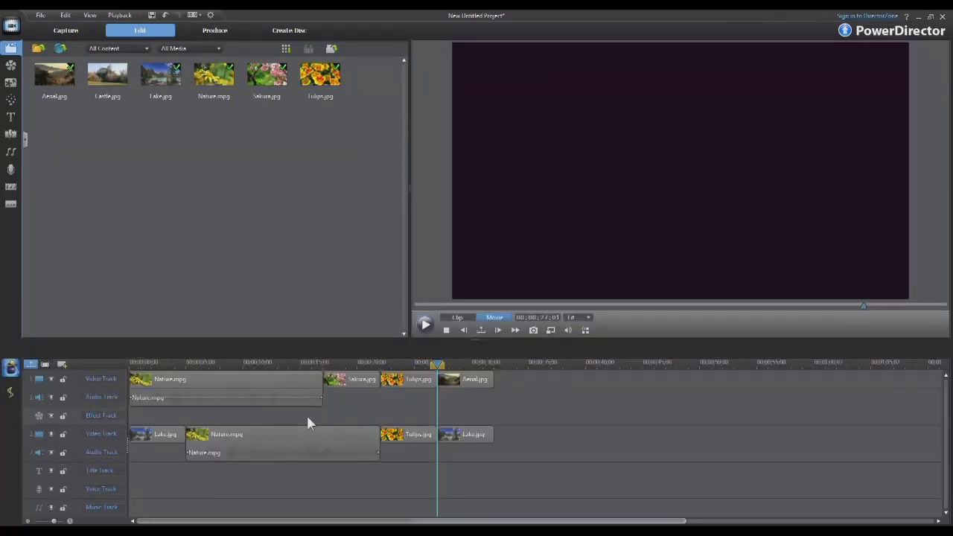
right_click(310, 422)
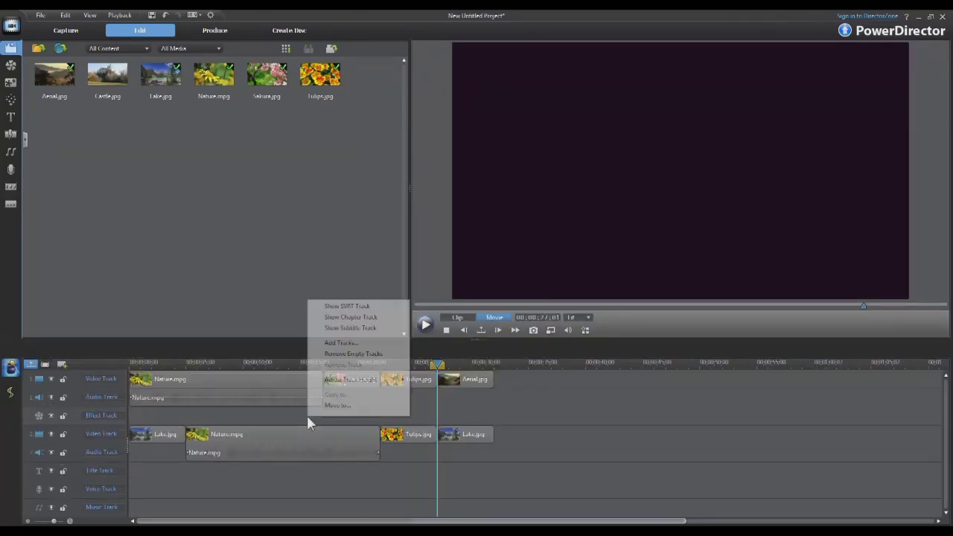
mouse_move(349, 380)
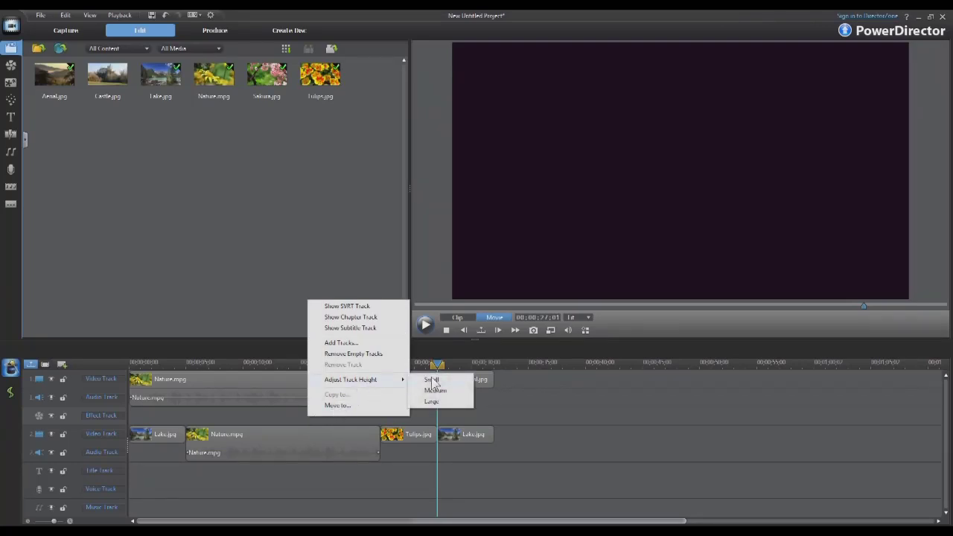
click(432, 379)
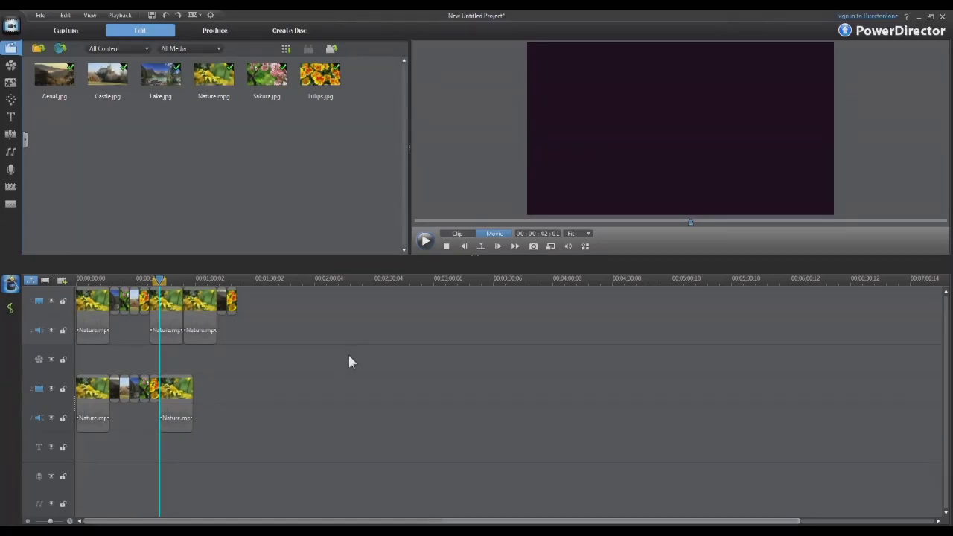
click(298, 317)
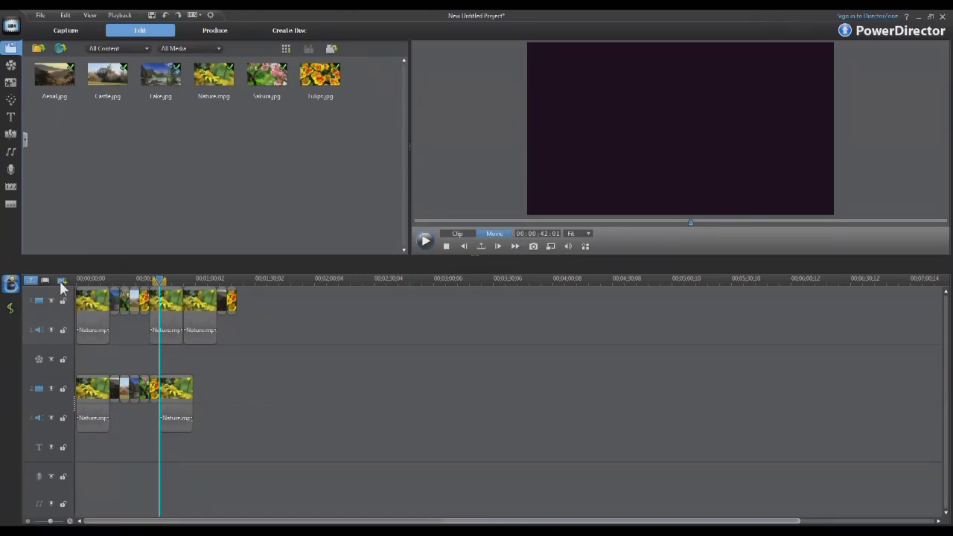
click(63, 280)
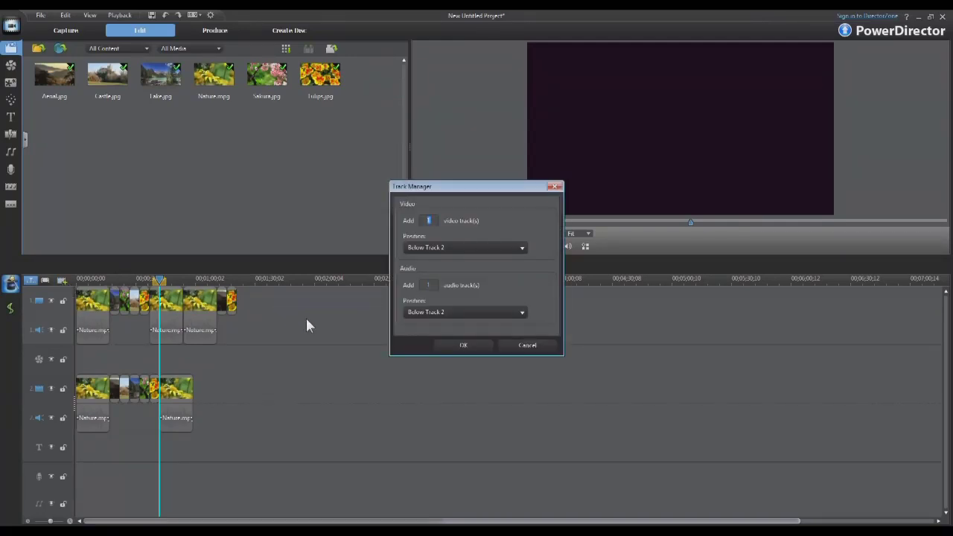
mouse_move(323, 336)
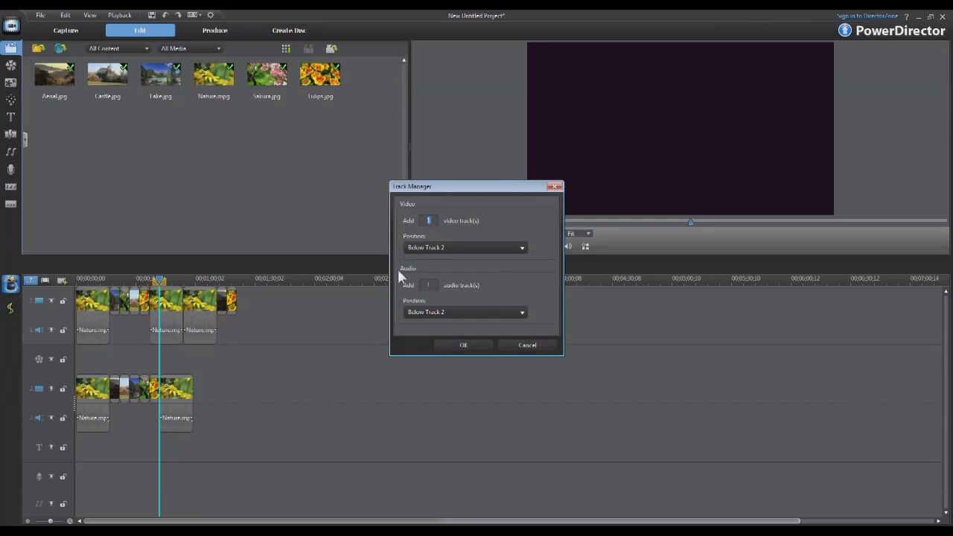
mouse_move(400, 285)
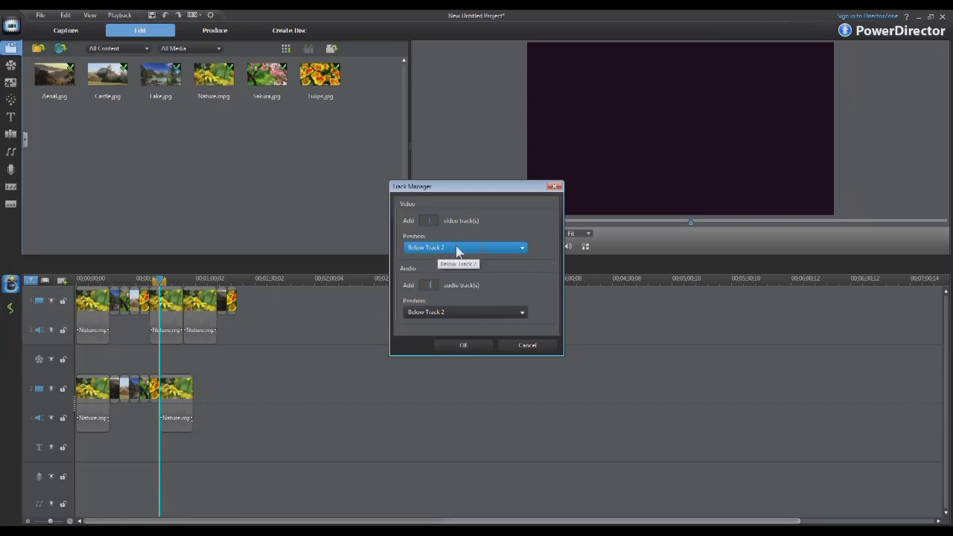
click(520, 247)
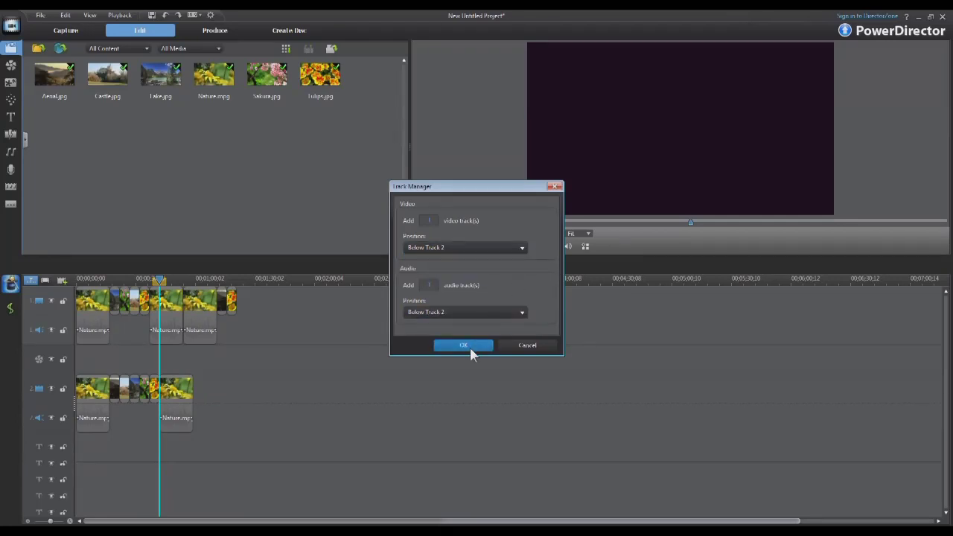
click(463, 344)
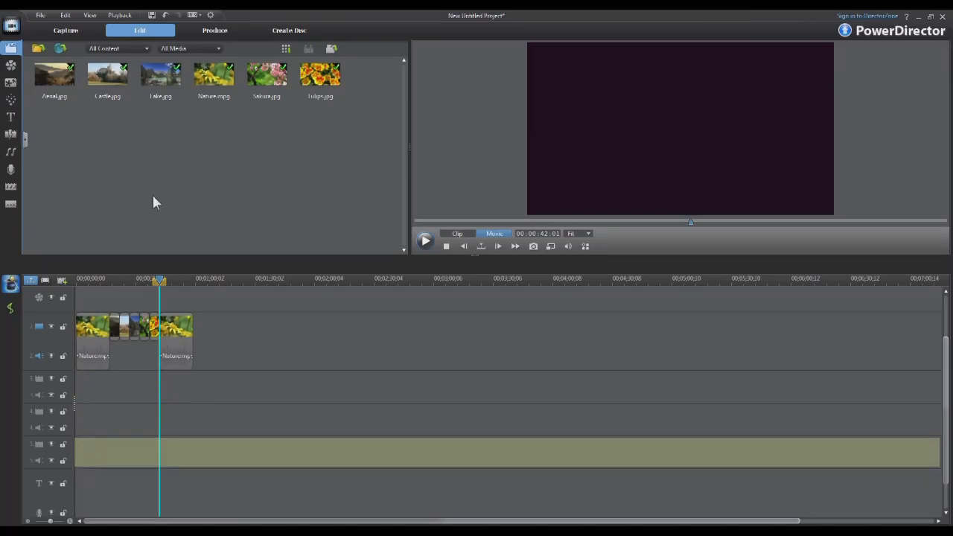
click(165, 16)
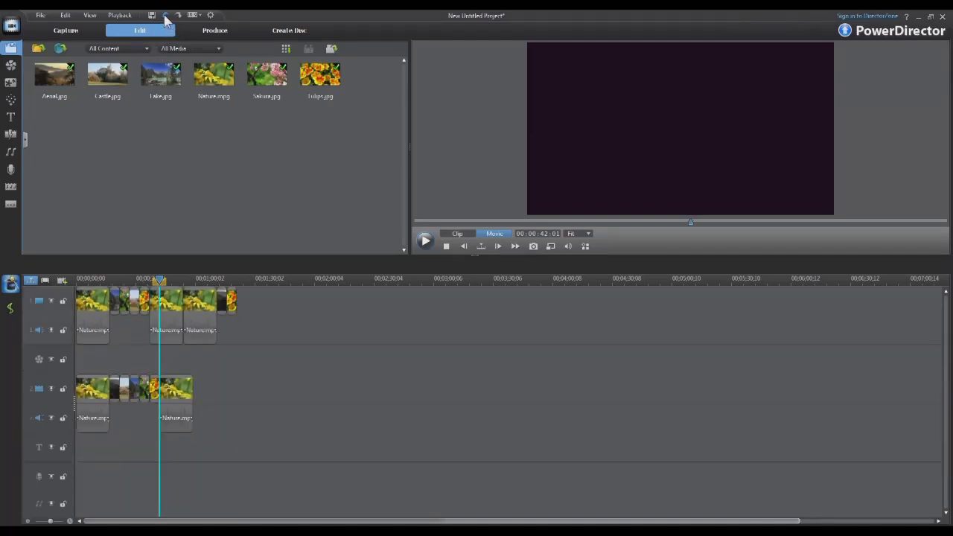
mouse_move(281, 389)
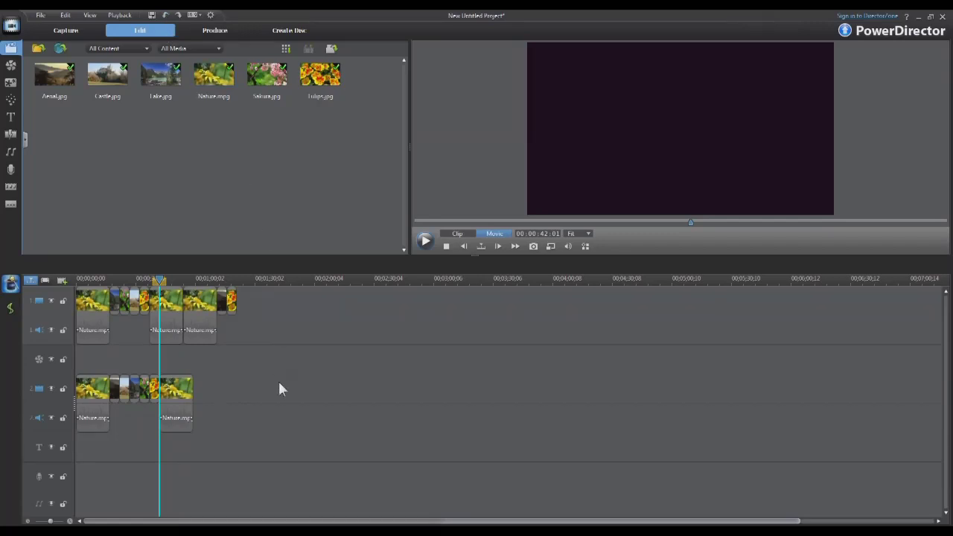
Open the Track Manager with Add Tracks from the timeline's context menu.
right_click(282, 388)
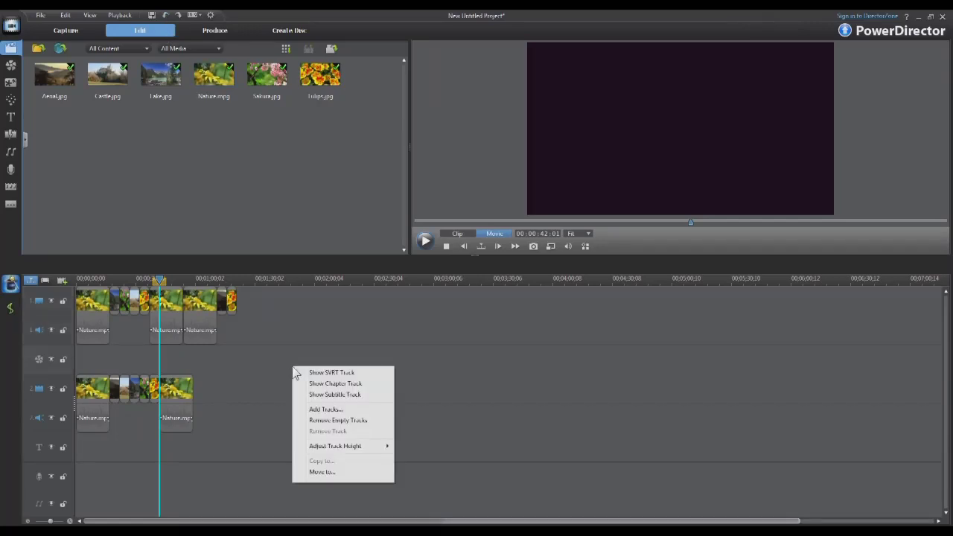
mouse_move(335, 416)
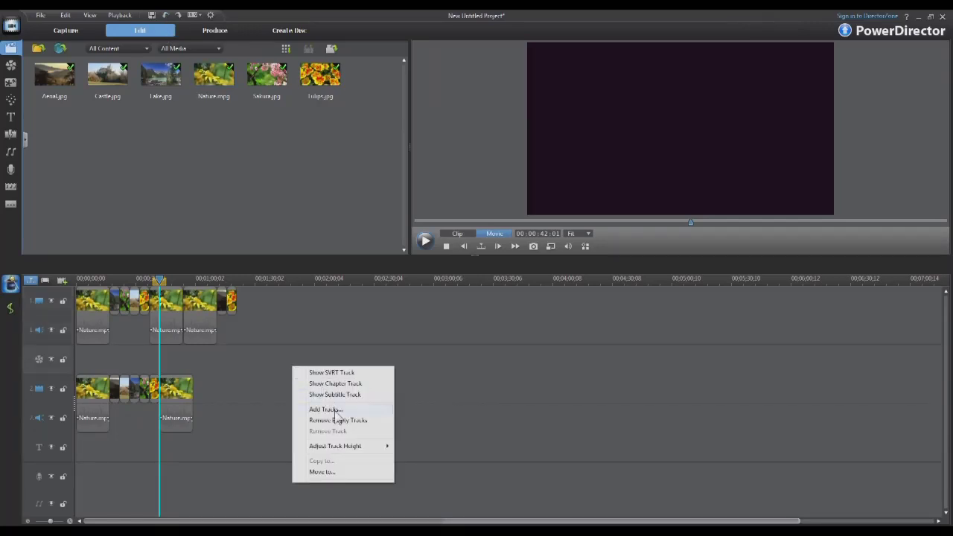
click(324, 409)
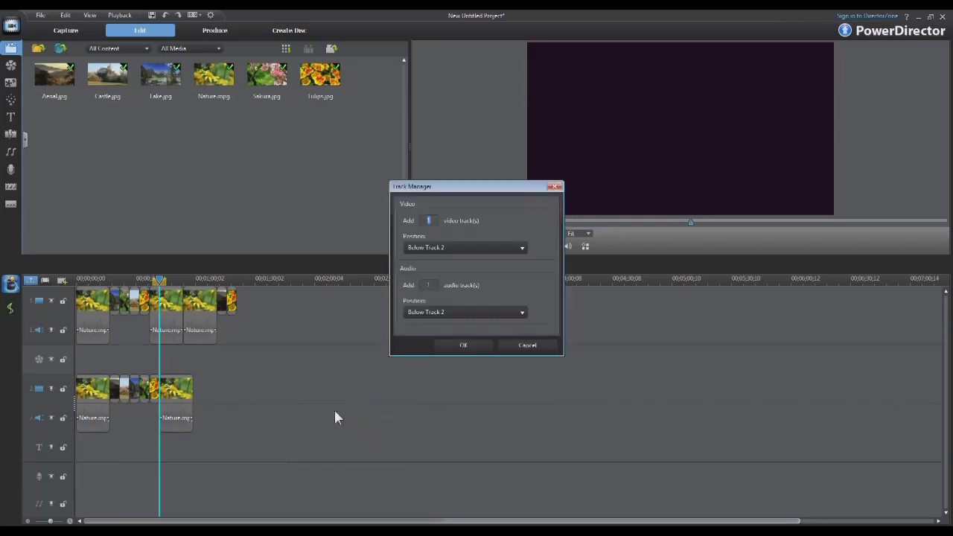
mouse_move(387, 209)
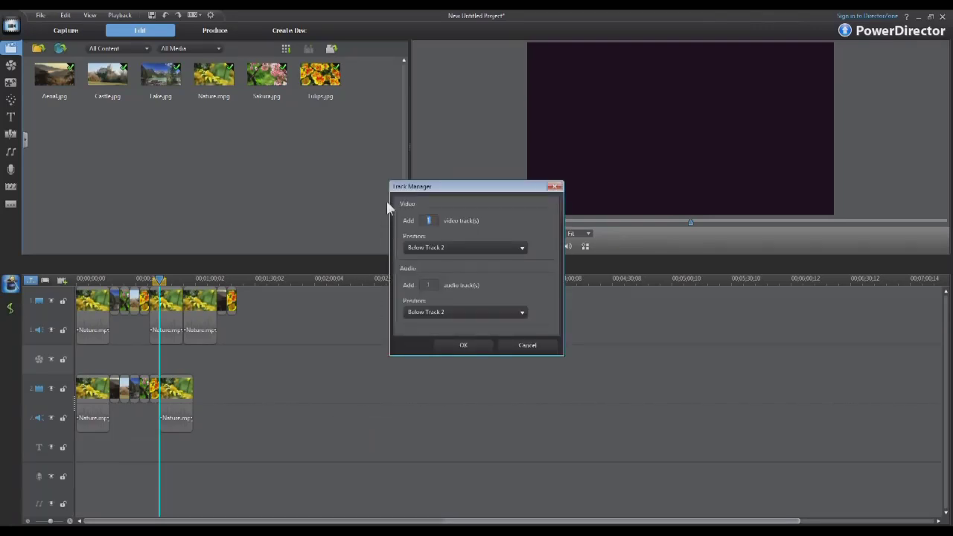
mouse_move(386, 327)
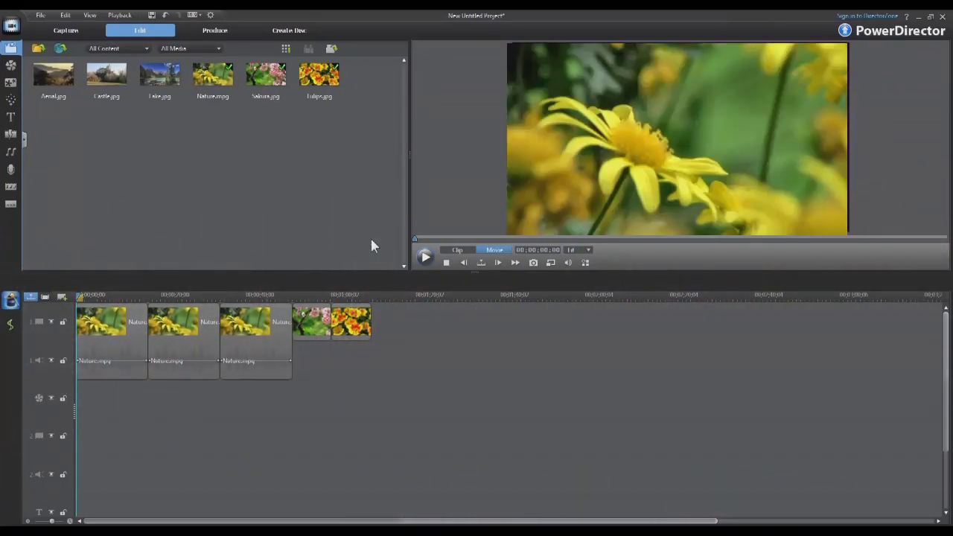
mouse_move(399, 358)
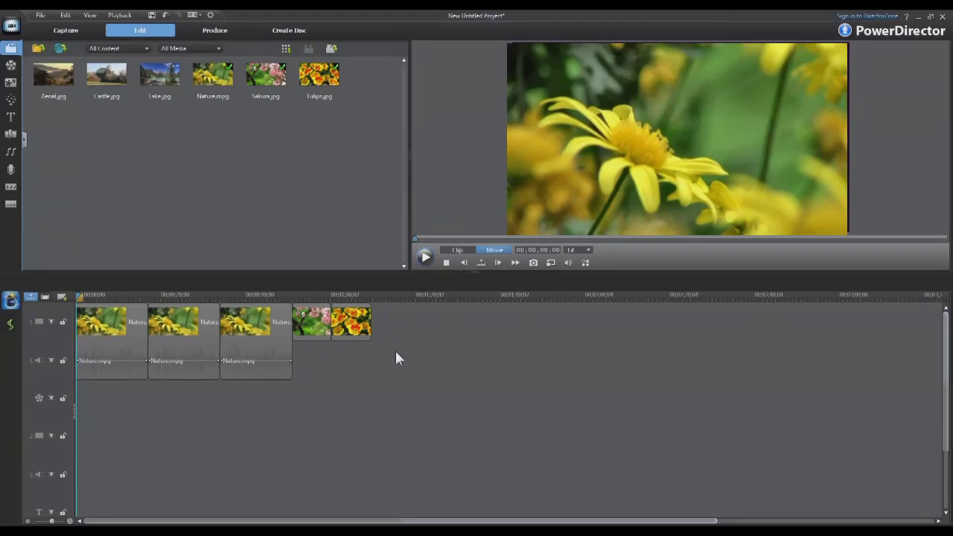
Show the SVRT track and the chapter track from the timeline context menu.
right_click(398, 357)
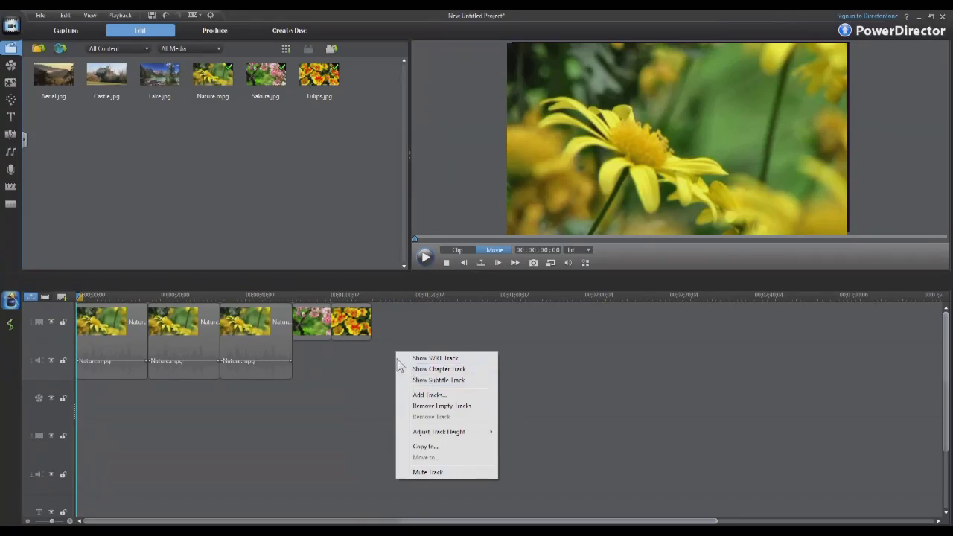
click(435, 358)
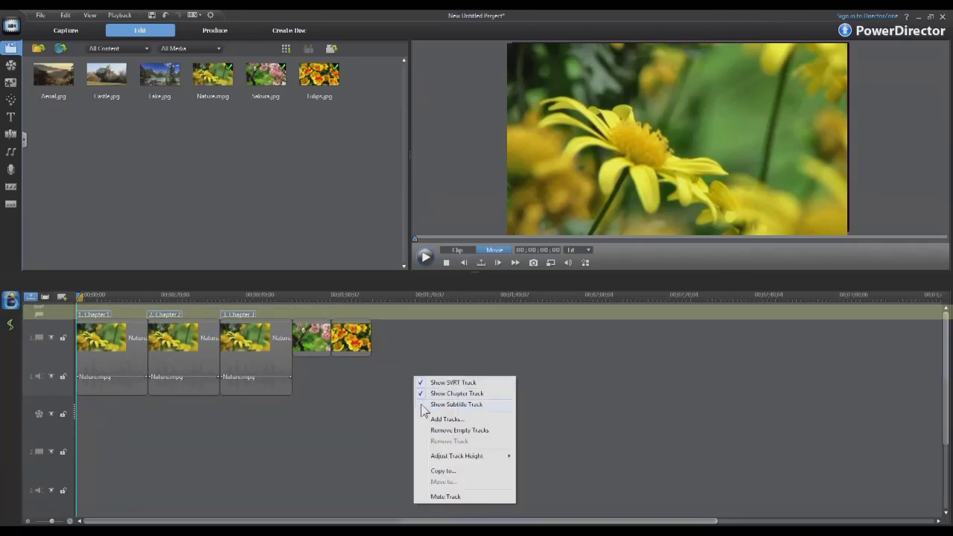
click(456, 404)
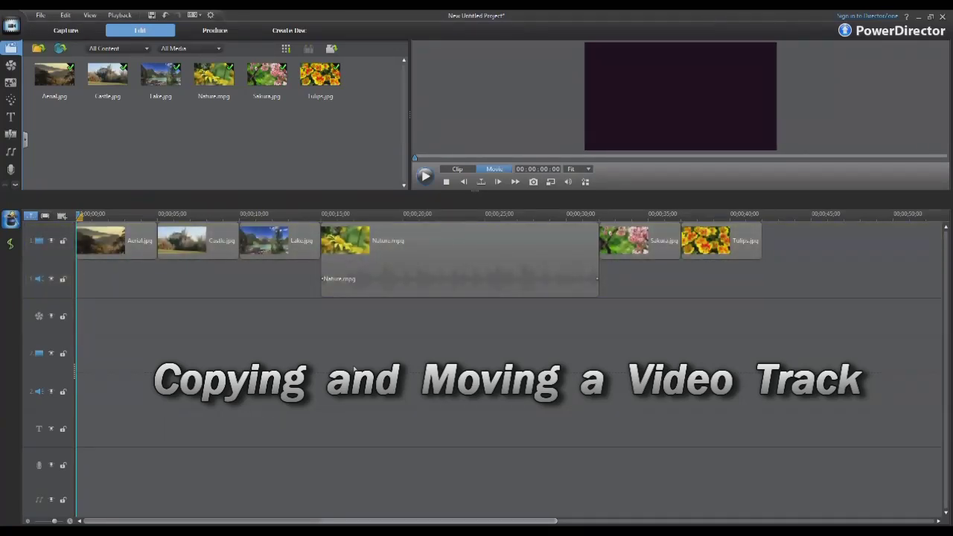
Copy video track 1 below track 2, then copy the new track once more.
right_click(186, 287)
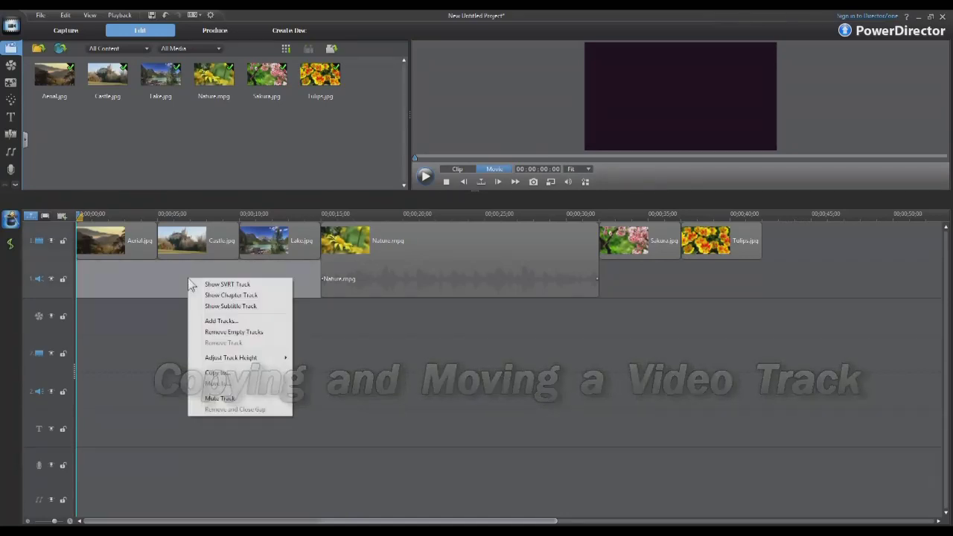
click(216, 372)
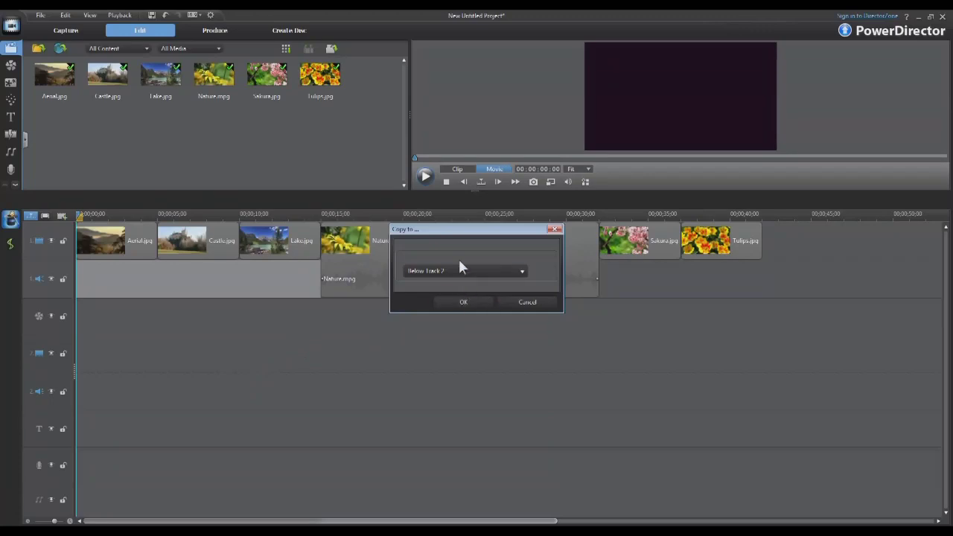
click(465, 270)
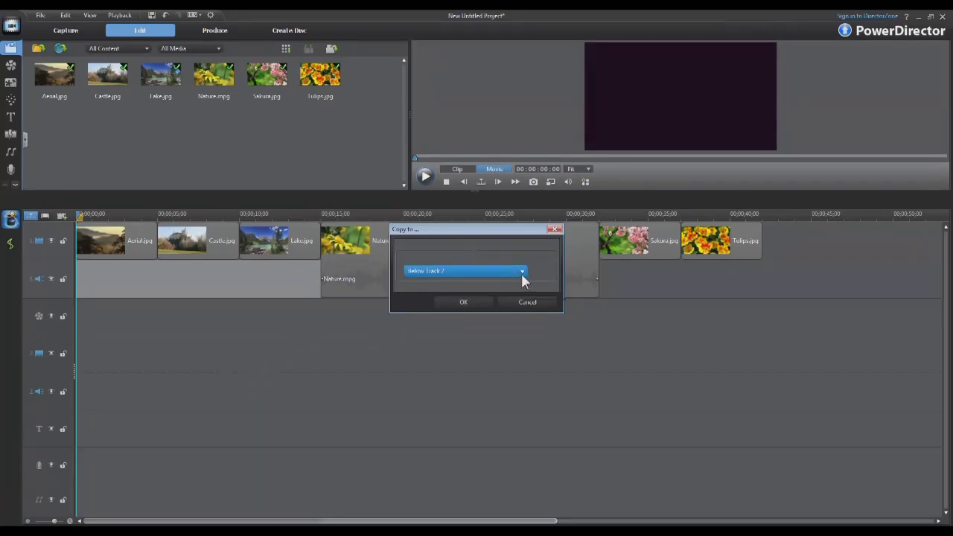
click(521, 270)
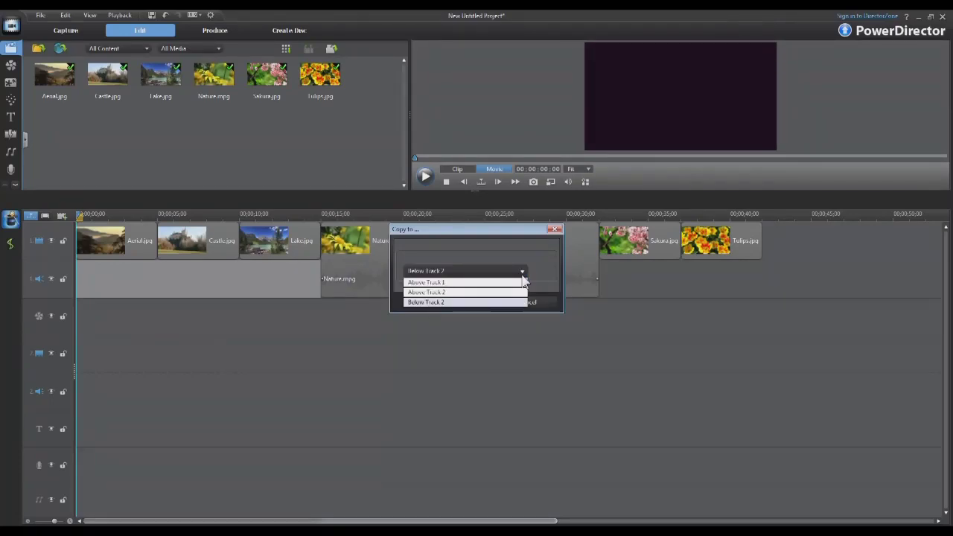
mouse_move(426, 302)
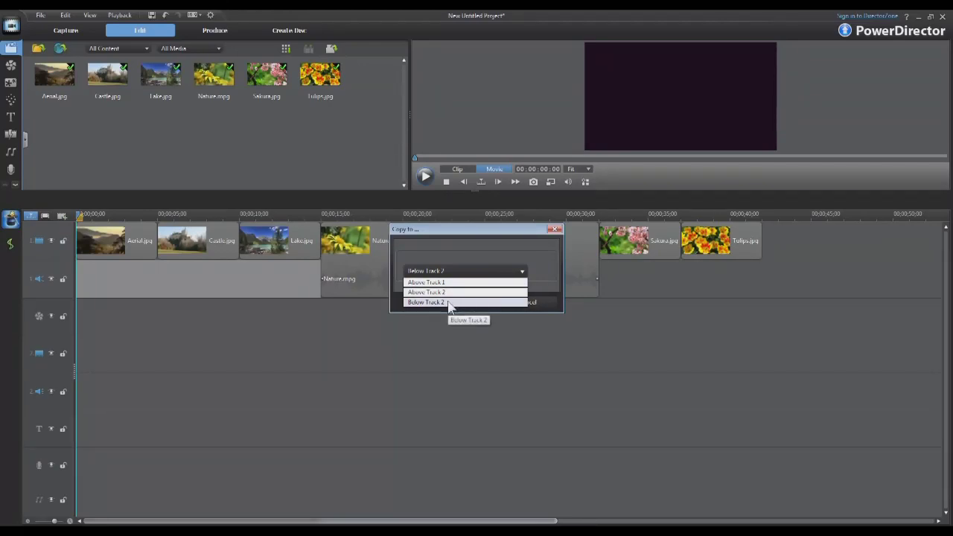
click(425, 302)
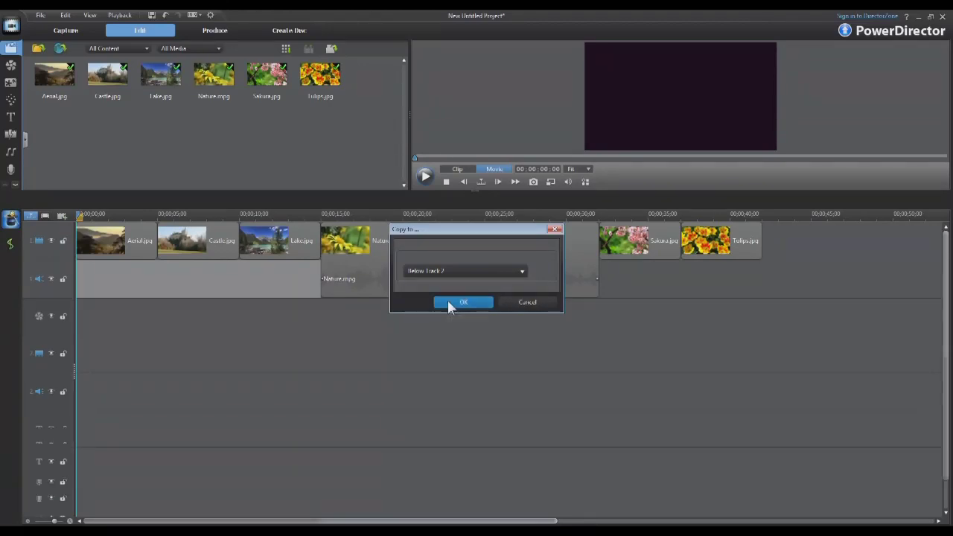
click(462, 302)
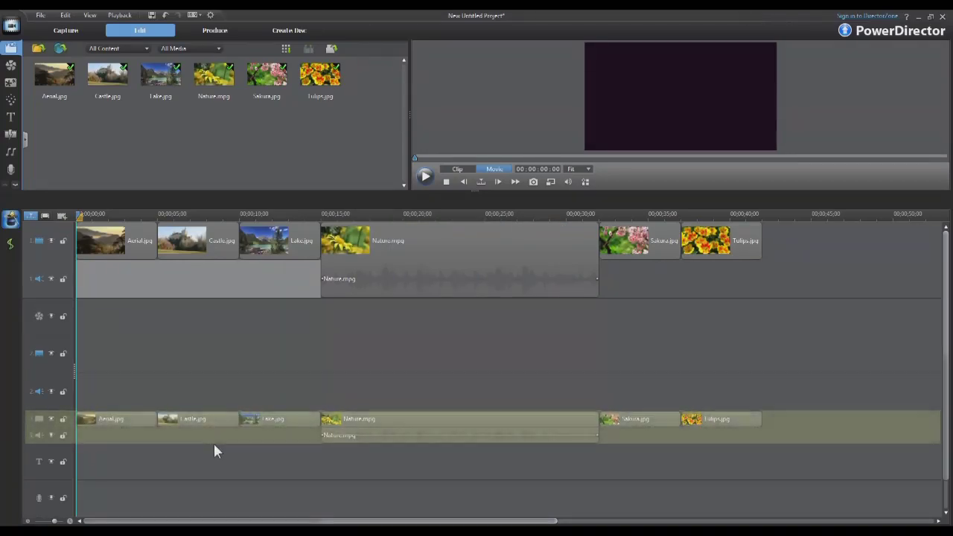
mouse_move(126, 445)
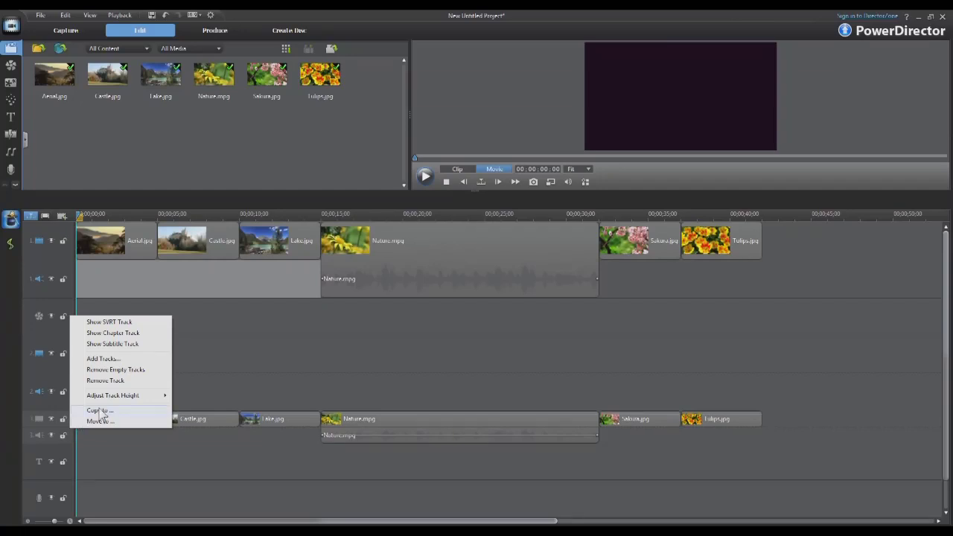
click(99, 410)
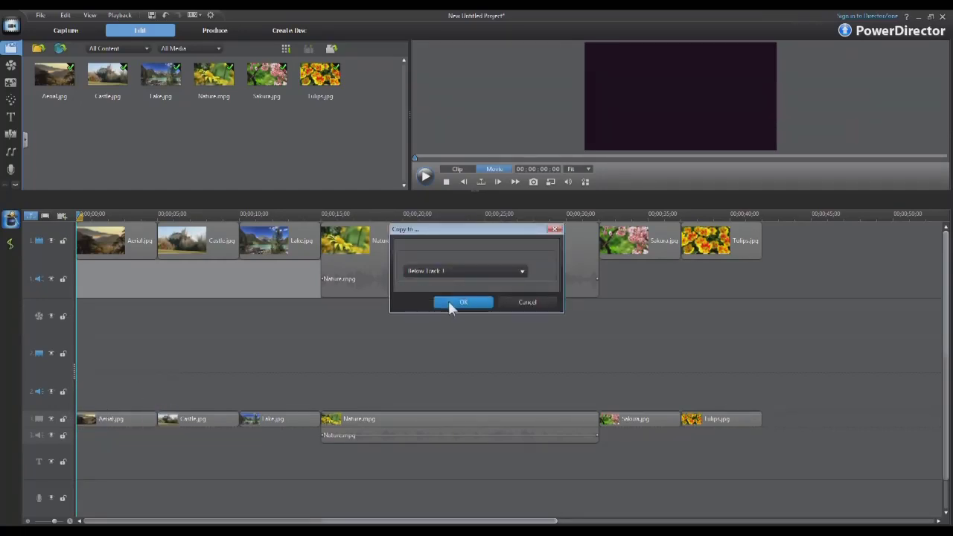
click(463, 302)
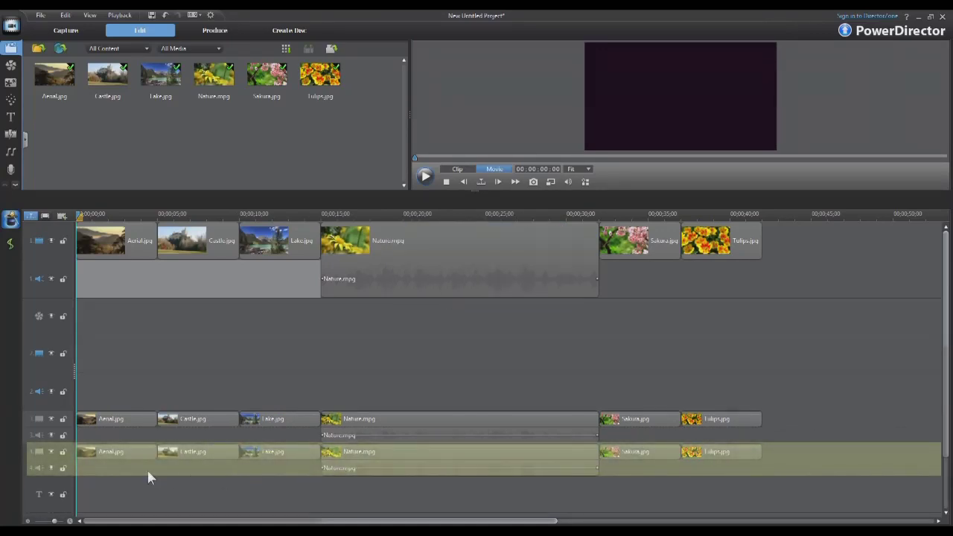
mouse_move(86, 473)
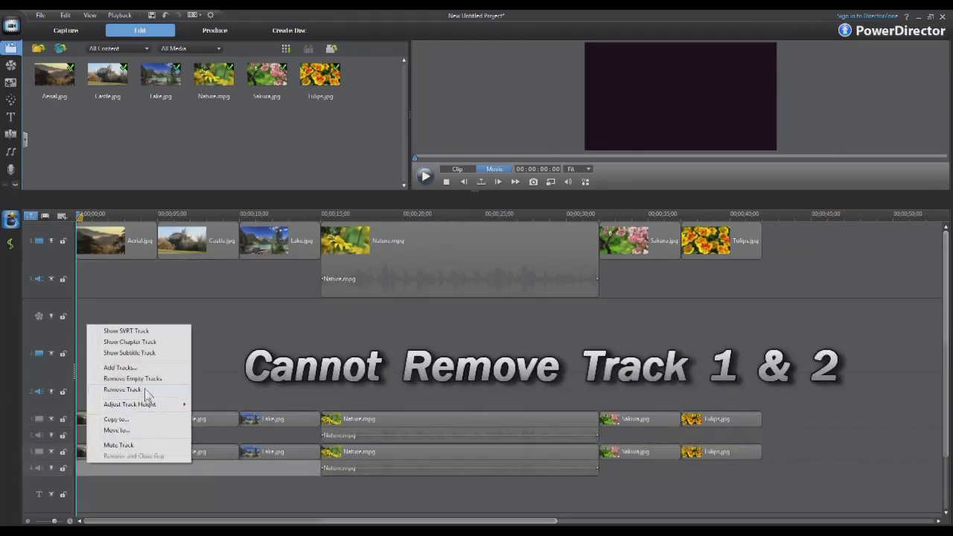
Remove the lower copied track and move the remaining copy above track 1.
click(121, 389)
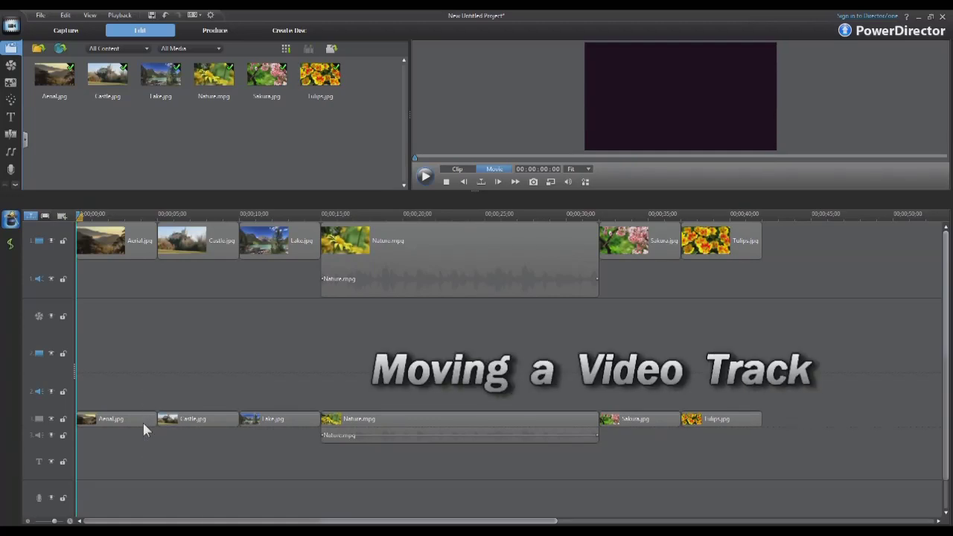
right_click(145, 429)
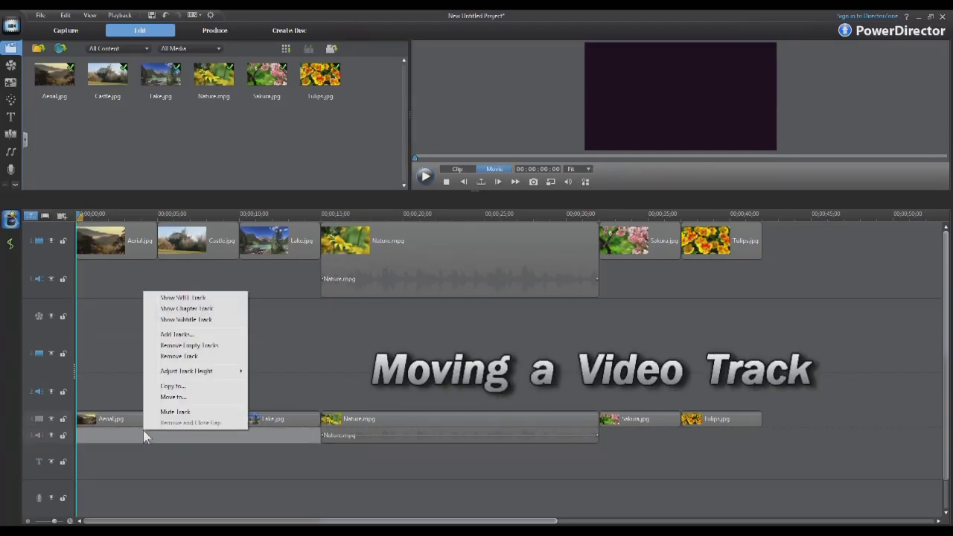
click(172, 396)
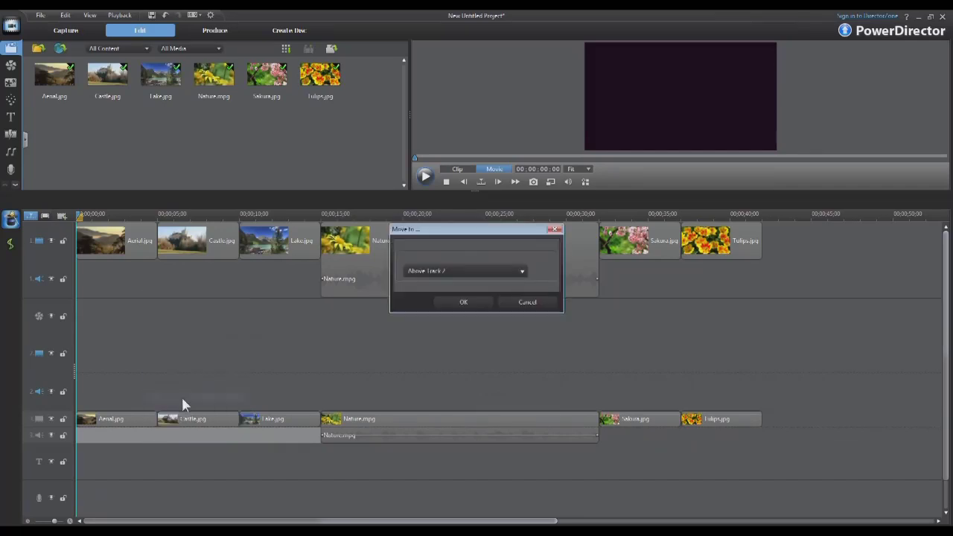
click(463, 270)
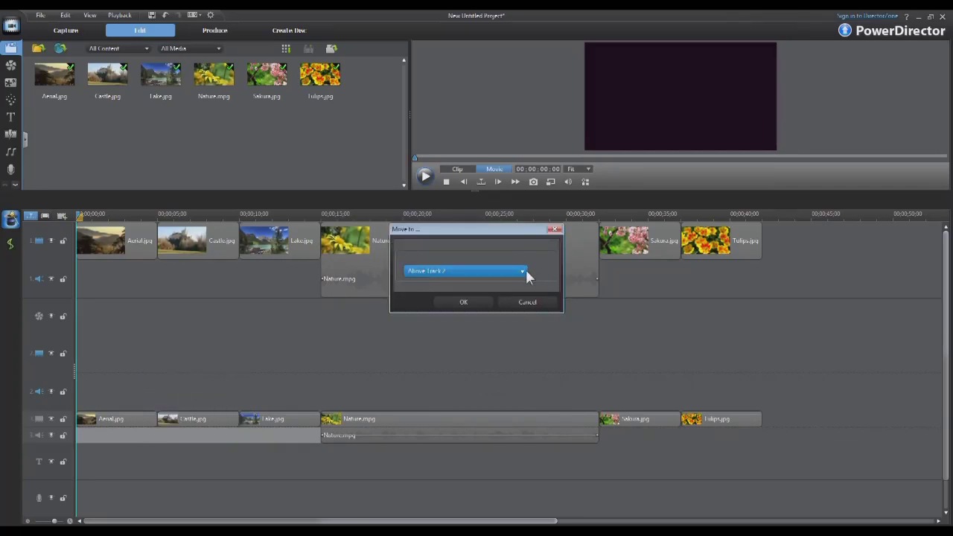
click(522, 271)
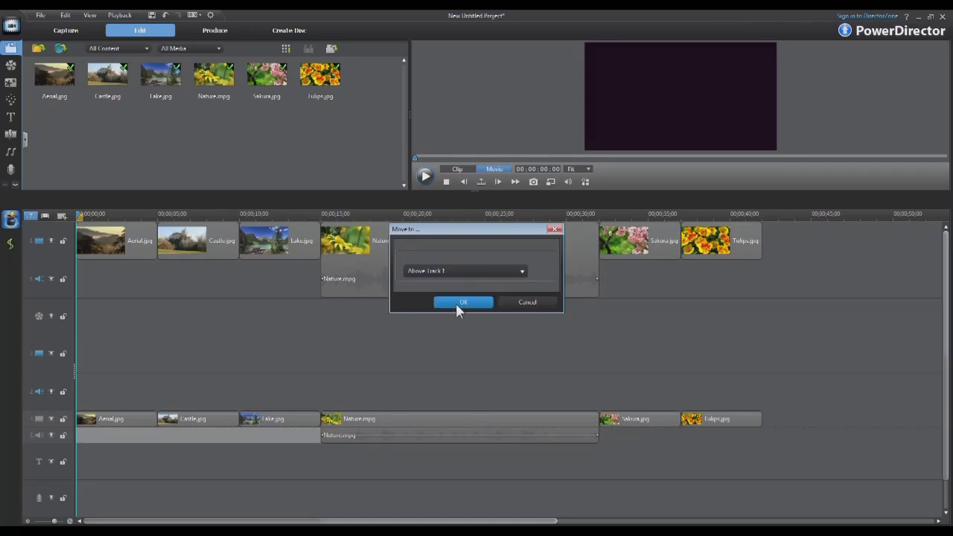
click(462, 302)
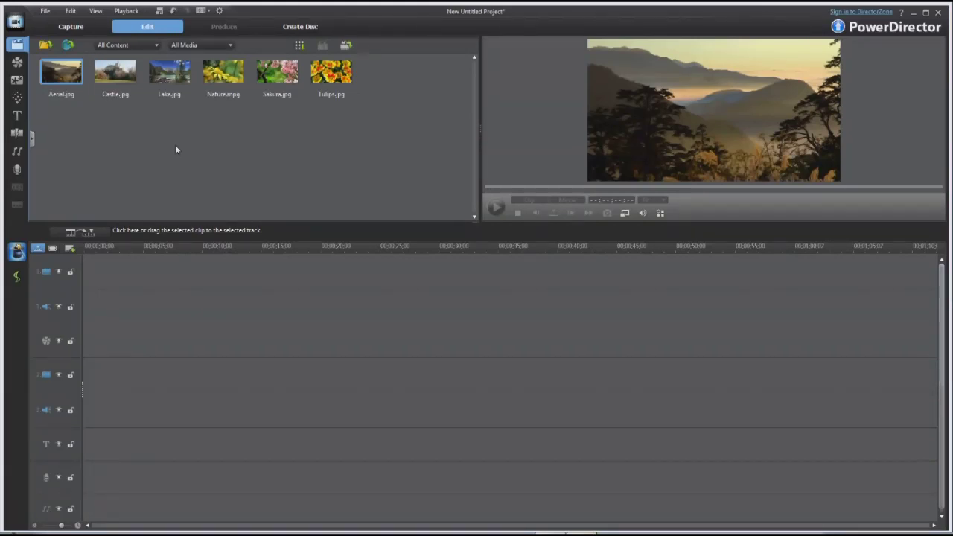
Drag Aerial.jpg to the start of track 1, then Castle.jpg right after it.
click(62, 72)
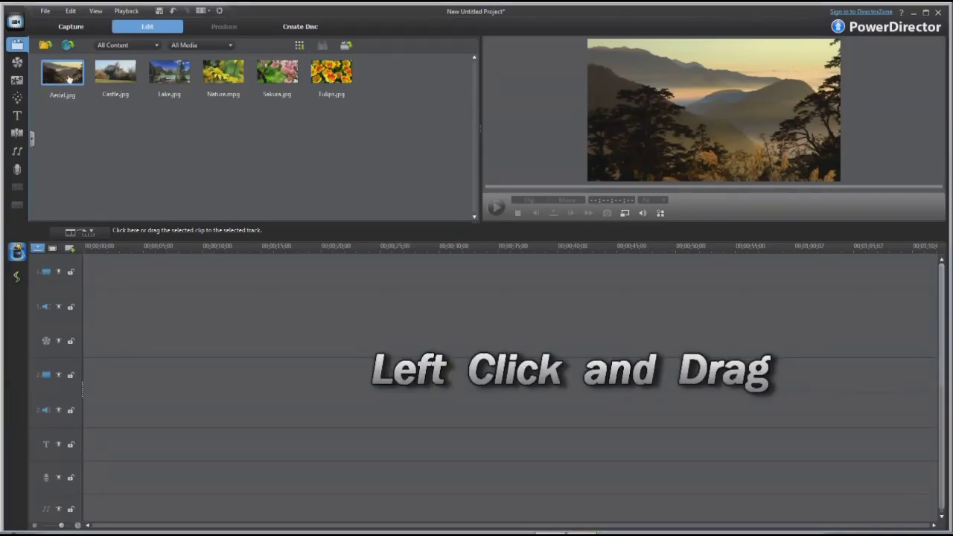
drag(63, 72, 112, 271)
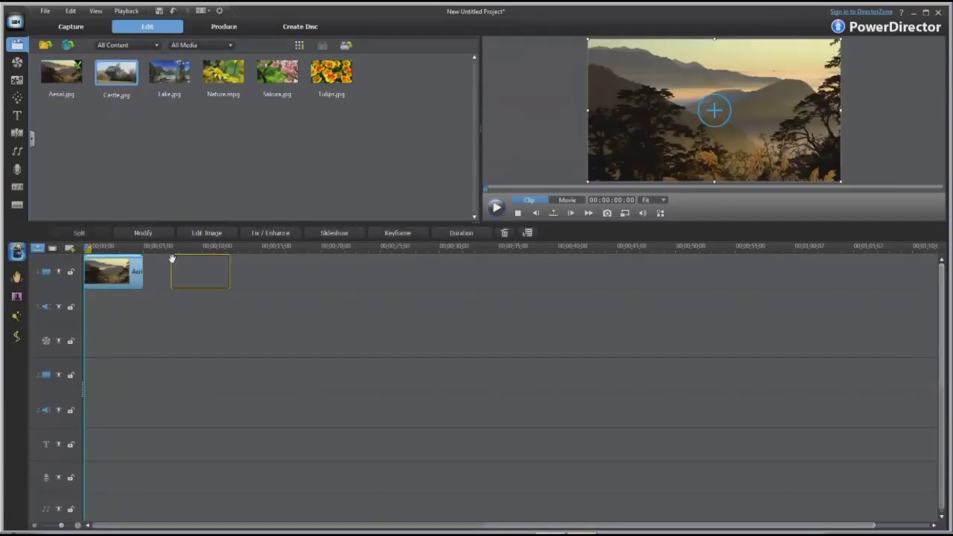
drag(116, 72, 186, 272)
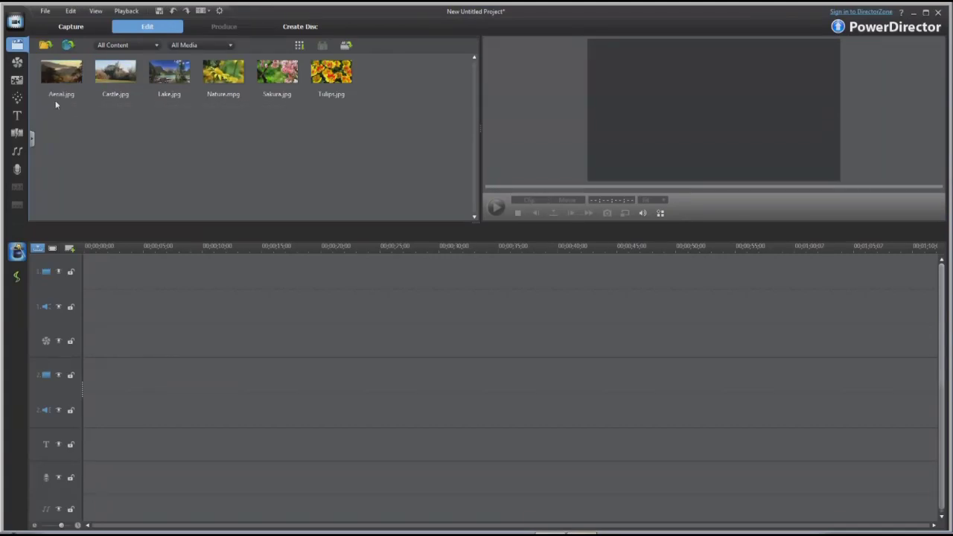
mouse_move(277, 71)
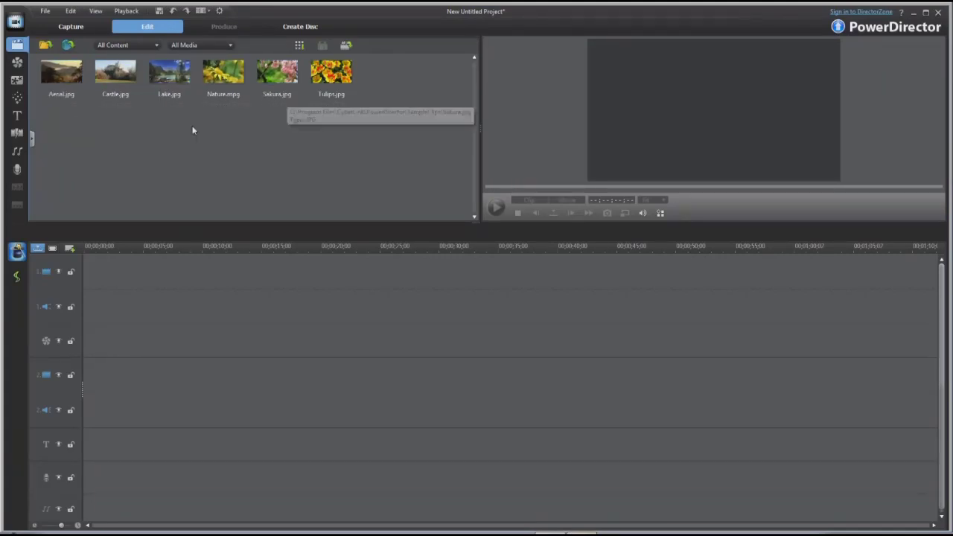
Clear and reset the media library selection on the Aerial.jpg thumbnail.
click(62, 72)
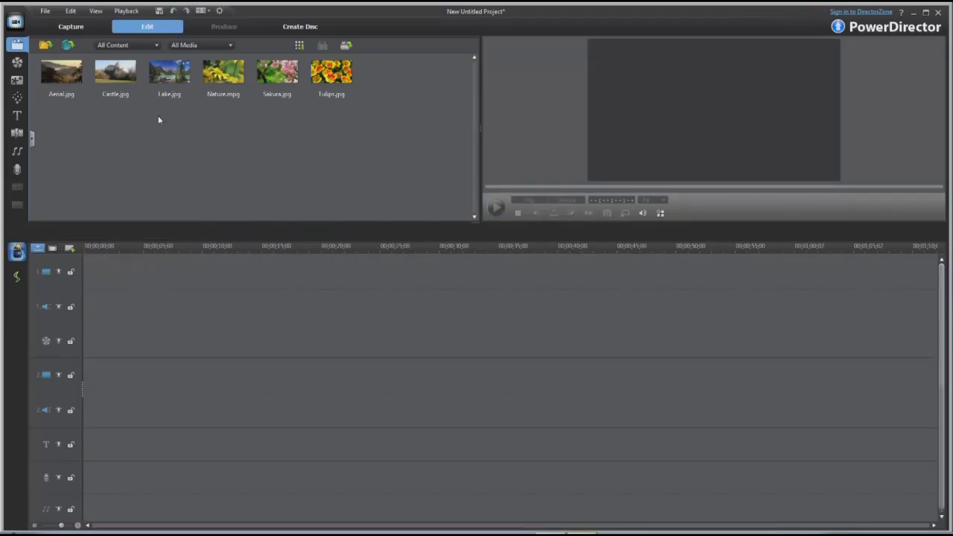
mouse_move(325, 115)
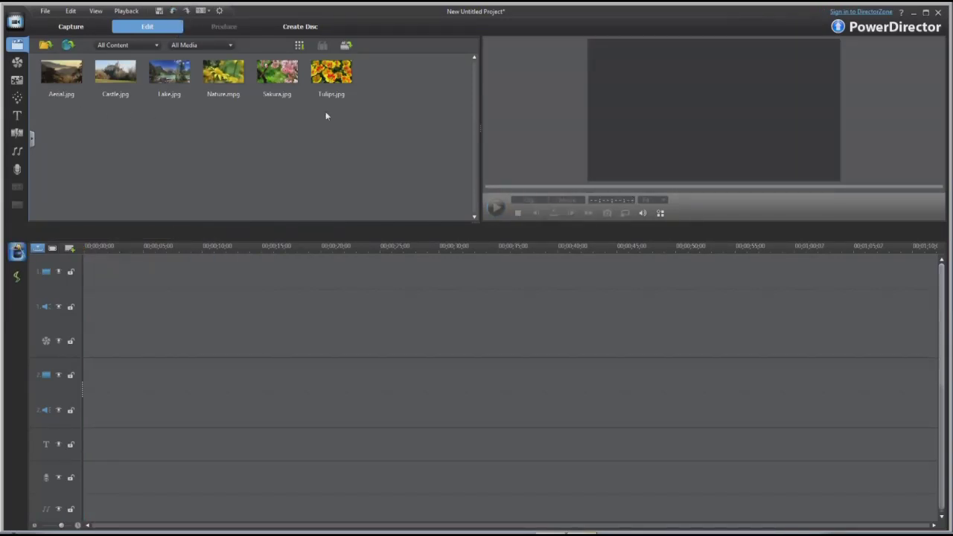
mouse_move(386, 117)
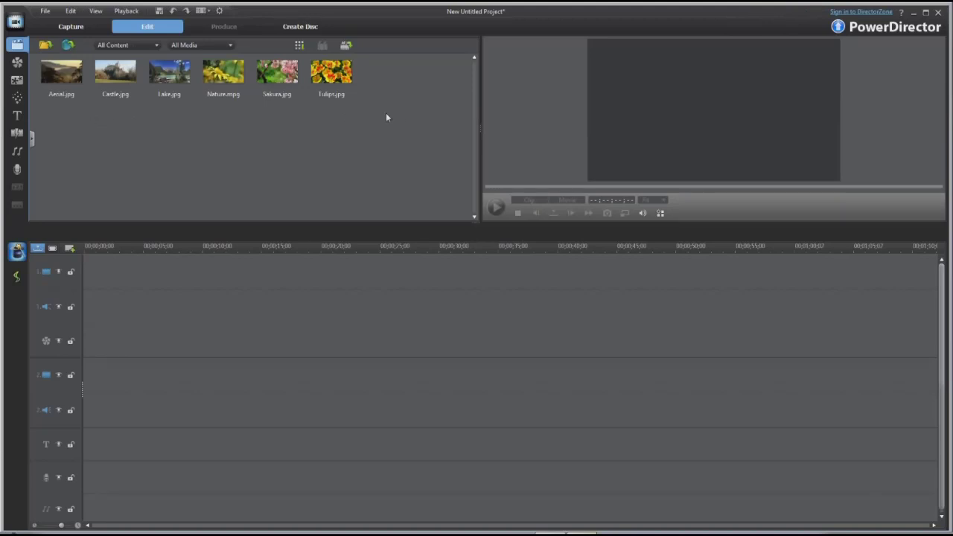
click(62, 72)
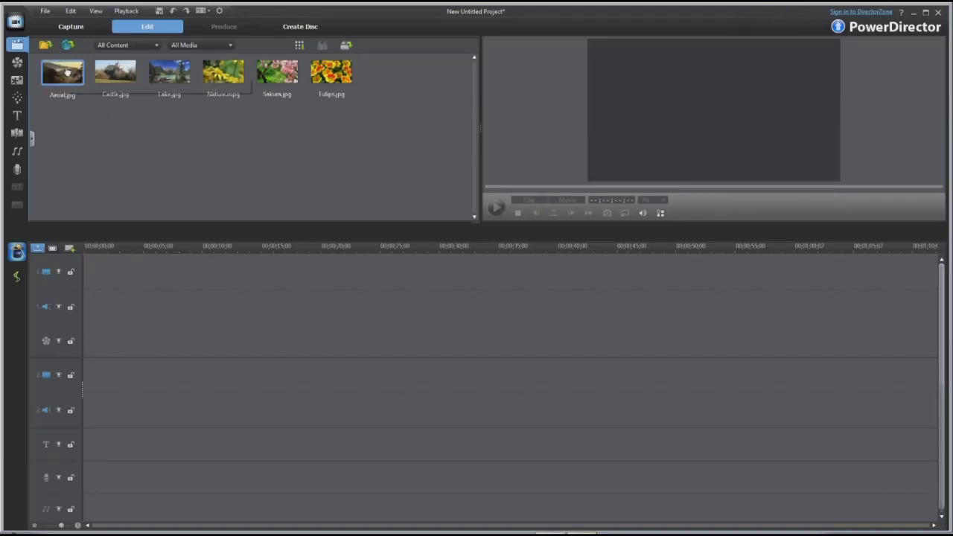
click(62, 71)
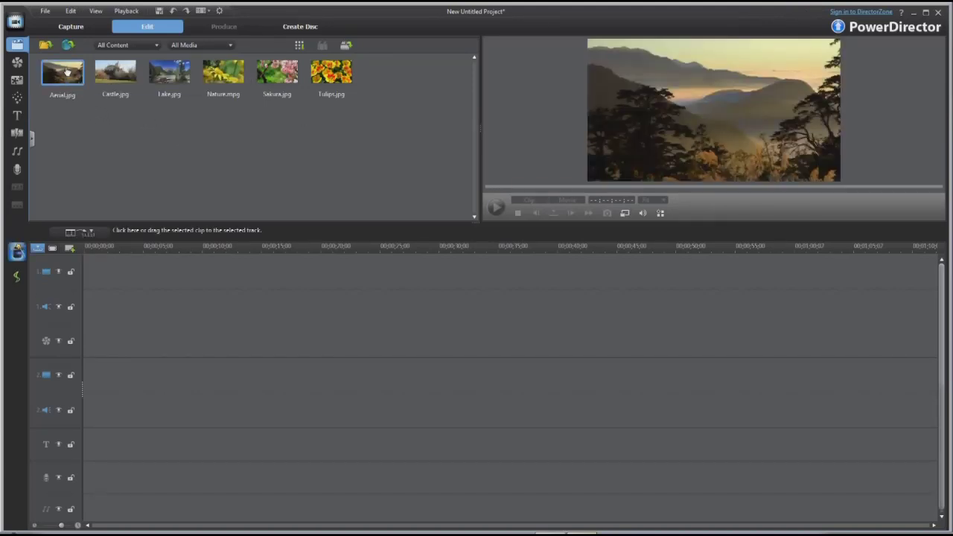
mouse_move(331, 74)
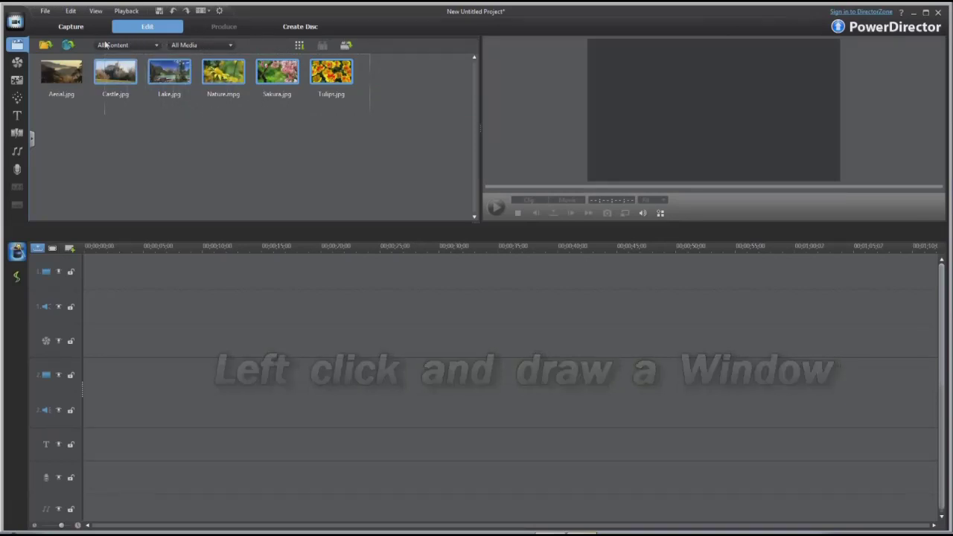
click(61, 71)
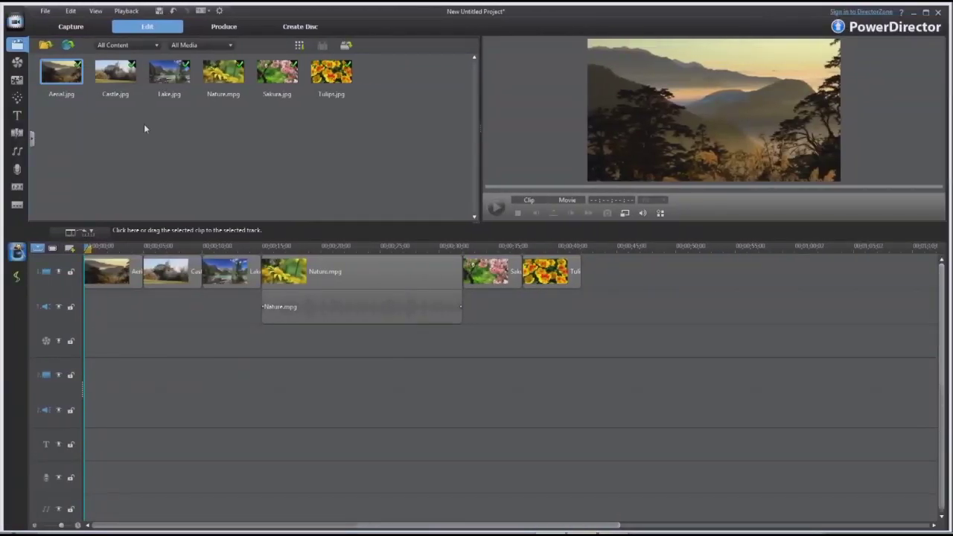
Select Nature.mpg in the library, open its options, and select its clip on track 2.
right_click(61, 72)
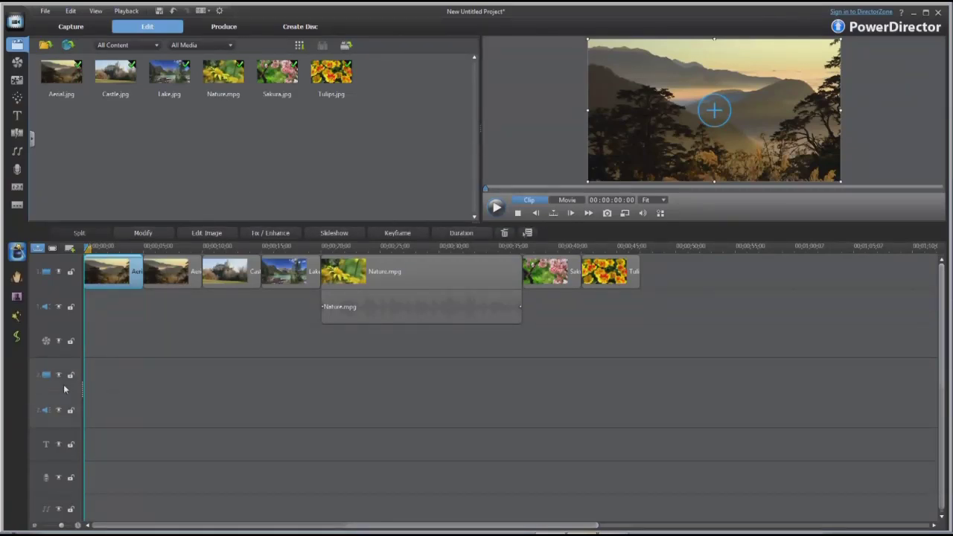
click(223, 72)
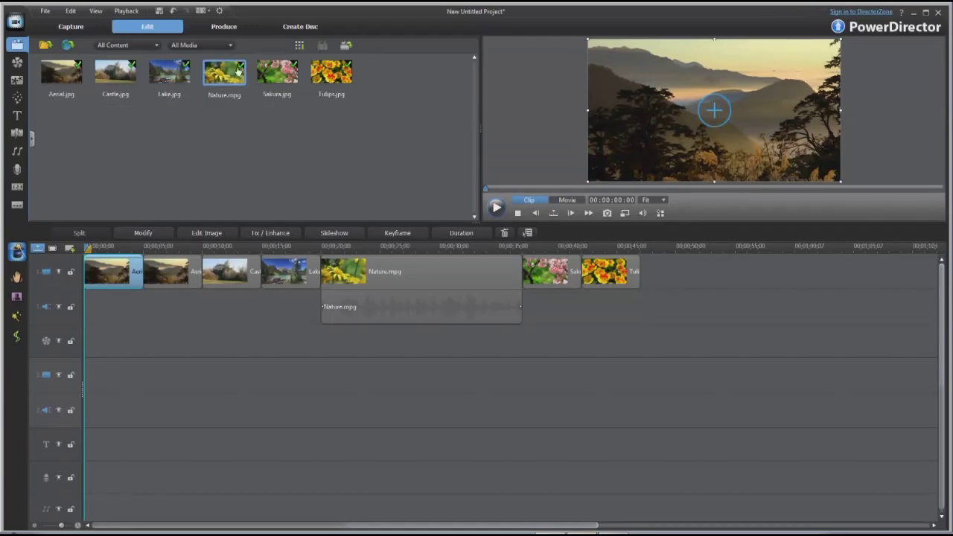
right_click(224, 72)
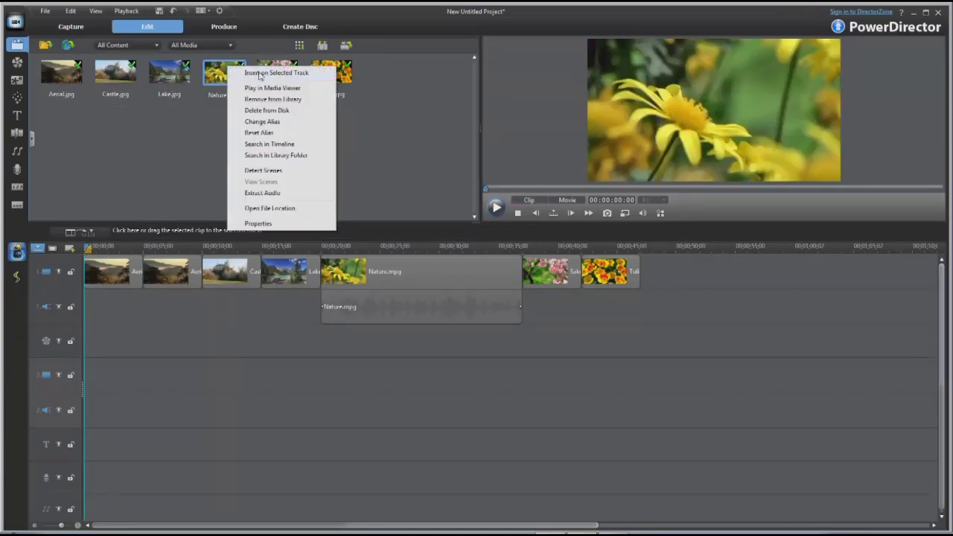
click(276, 72)
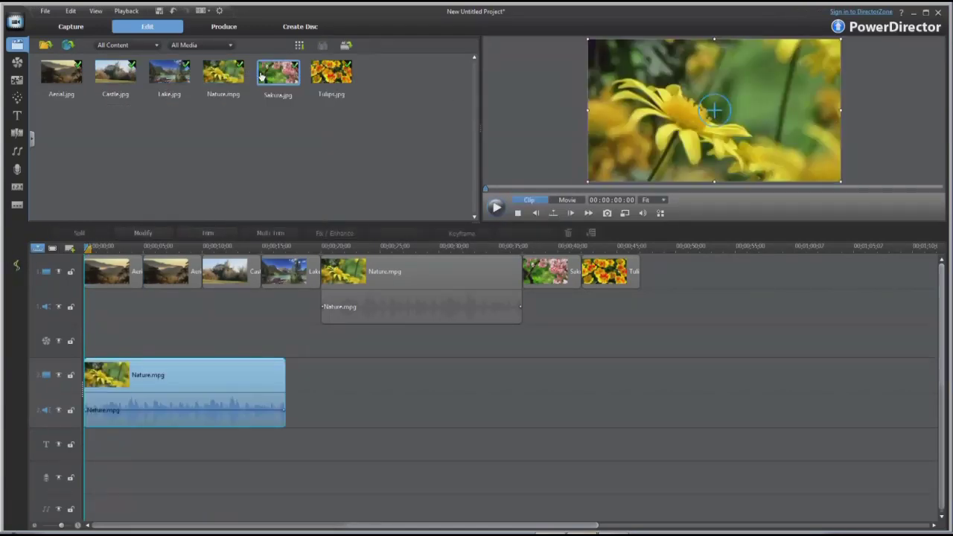
mouse_move(208, 372)
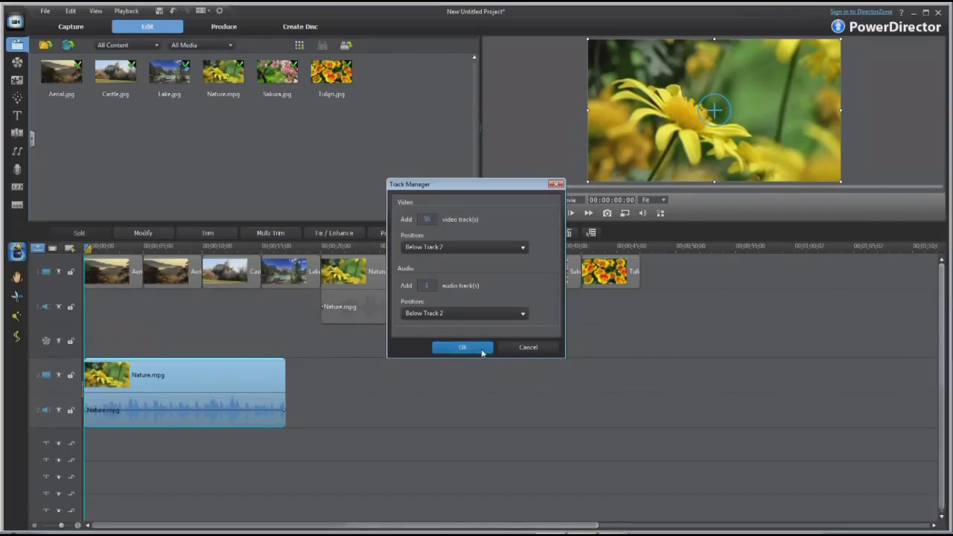
Add 50 video tracks below Track 2 and set all track heights to Small.
click(462, 347)
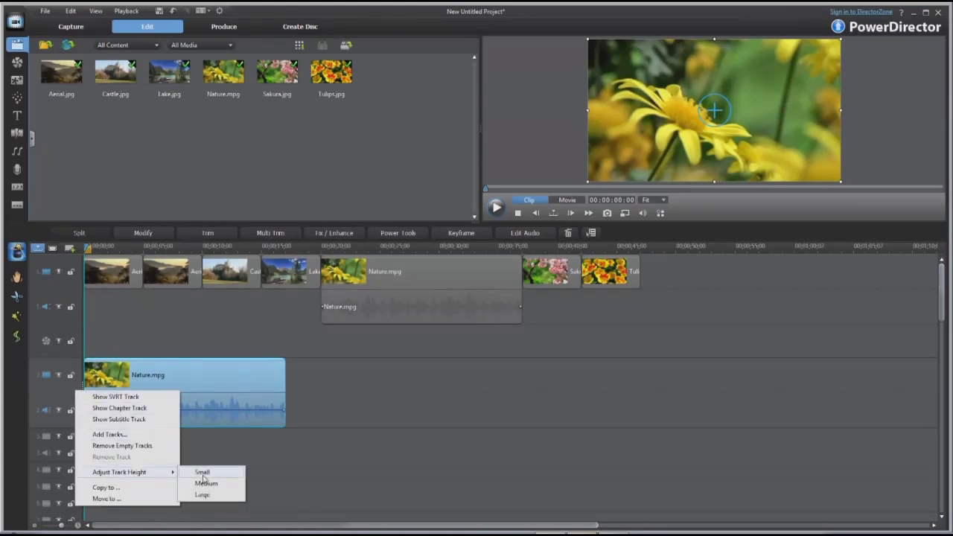
click(202, 472)
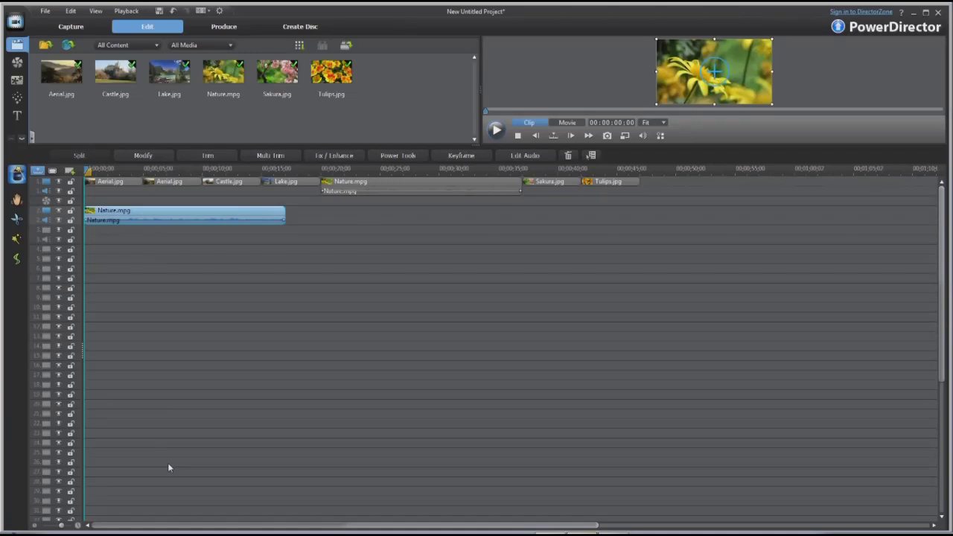
mouse_move(176, 458)
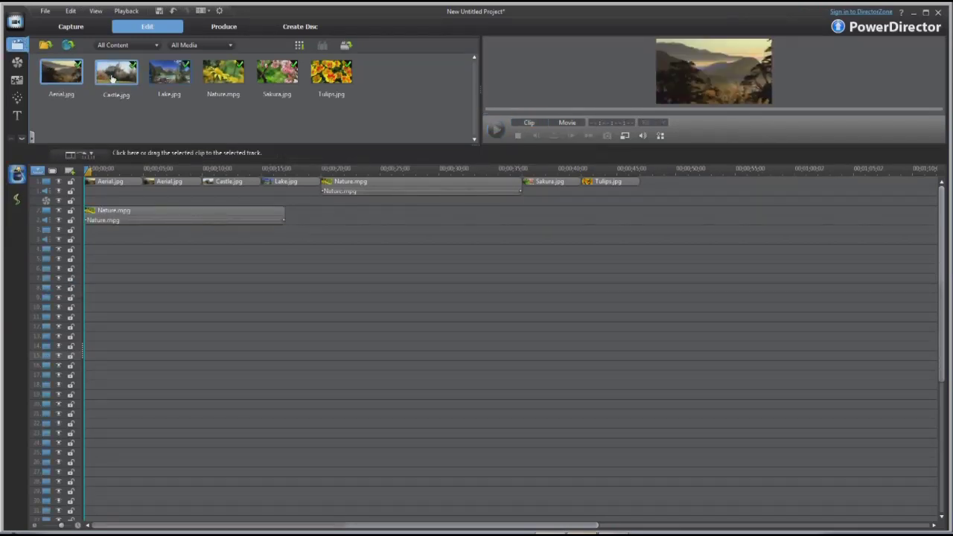
mouse_move(331, 72)
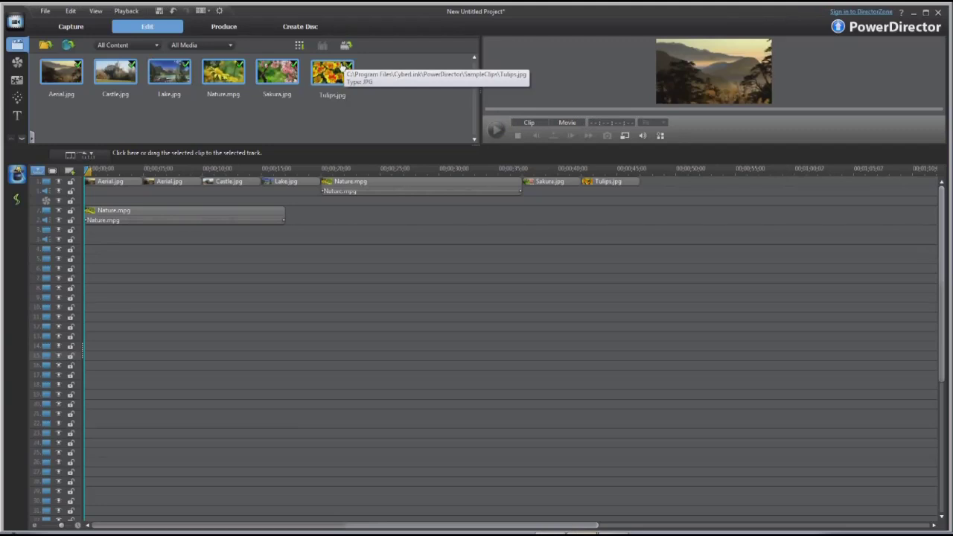
Insert the six selected clips on track 15 and Aerial through Nature on track 25.
right_click(331, 71)
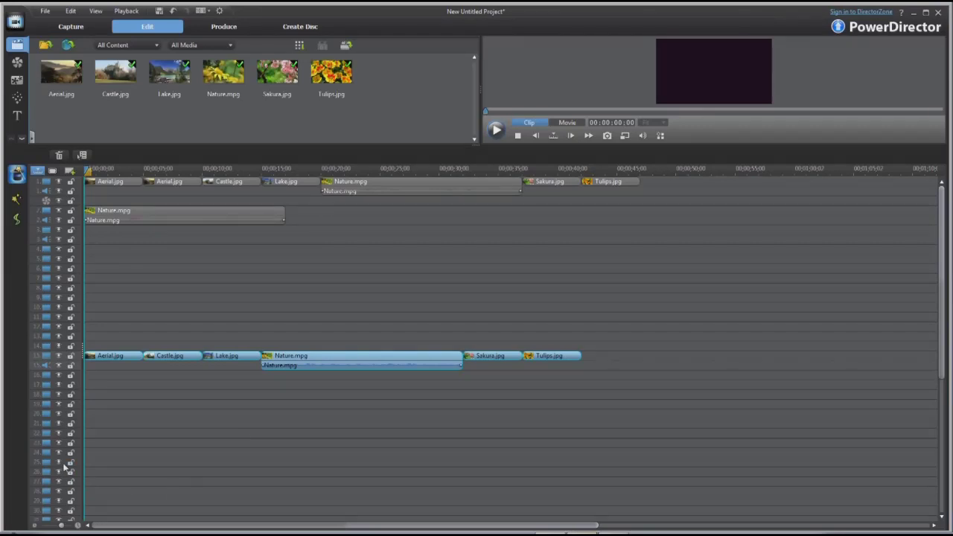
mouse_move(59, 466)
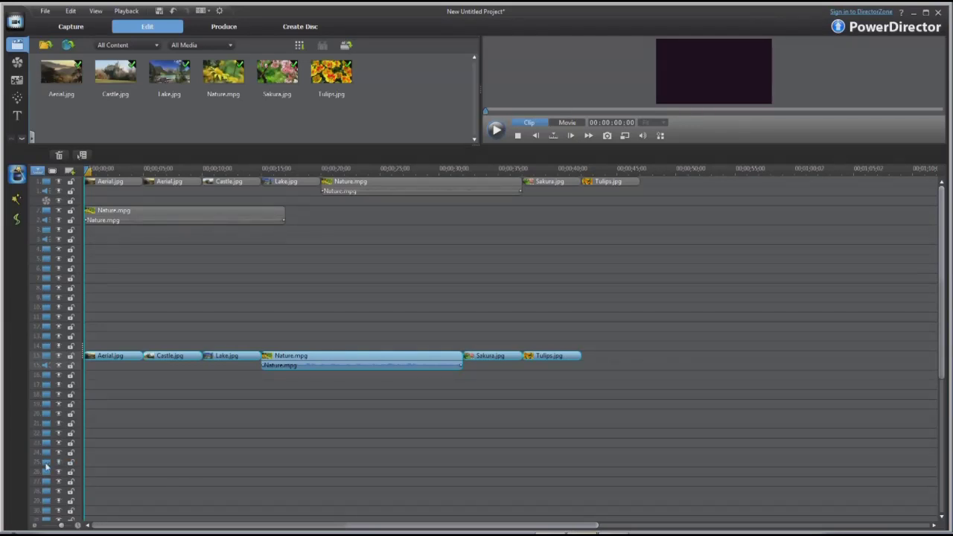
click(169, 72)
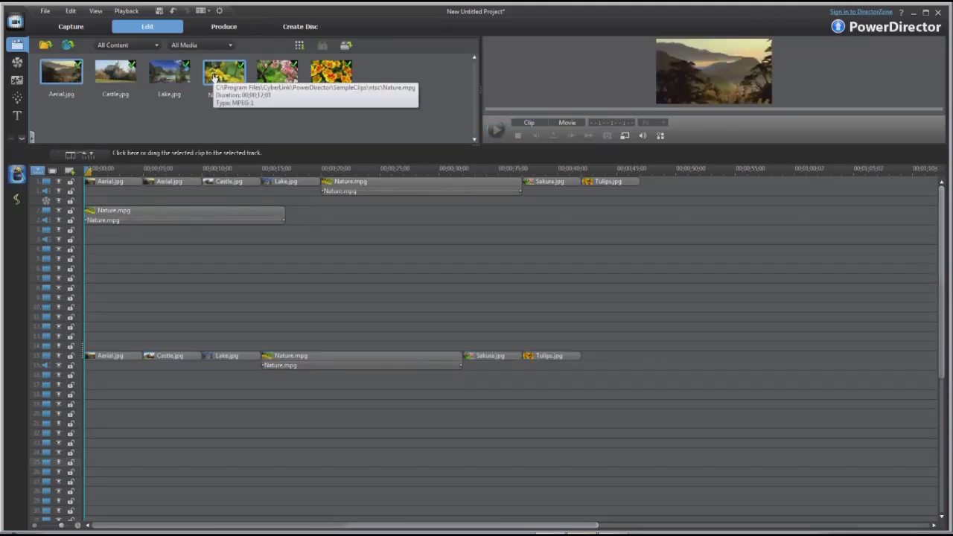
right_click(223, 74)
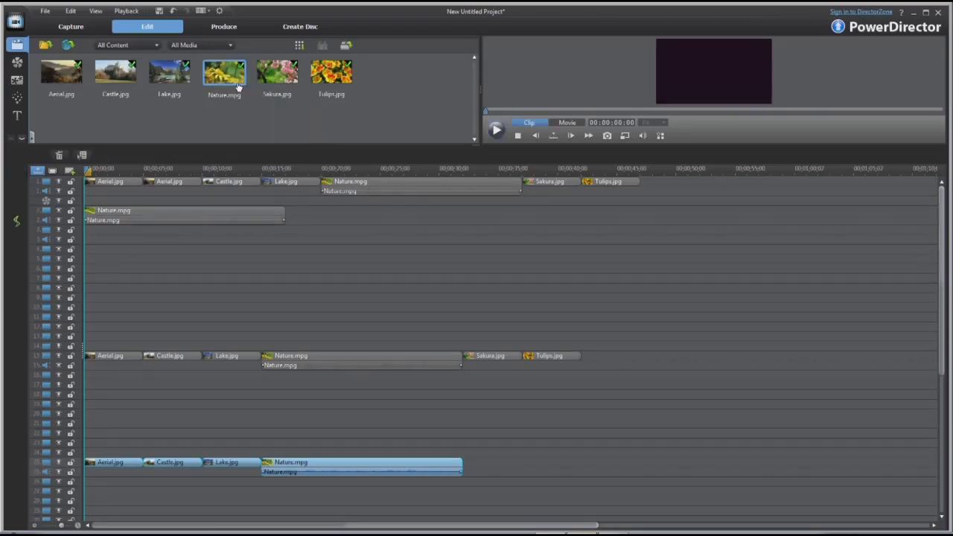
mouse_move(224, 85)
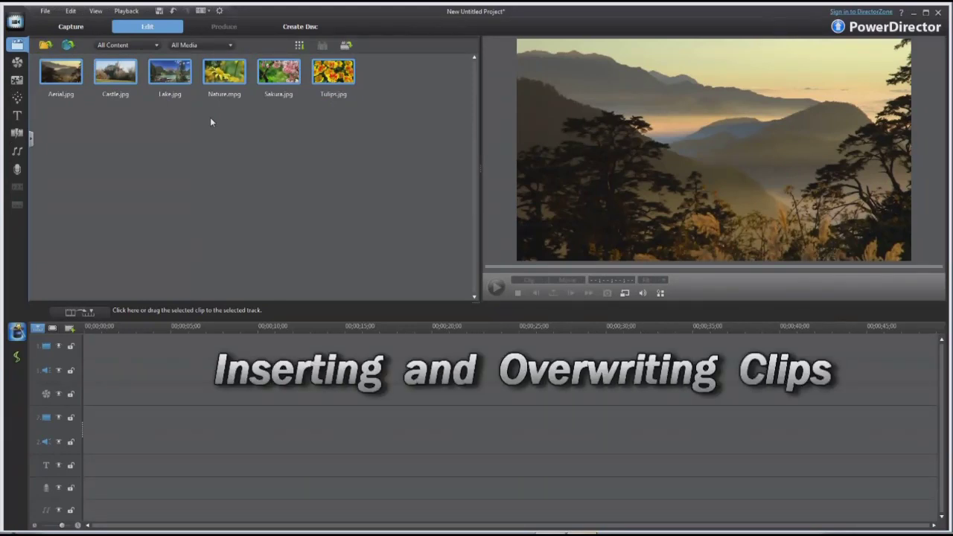
Clear the selections and insert Nature.mpg at Castle.jpg on track 1, pushing later clips along.
click(61, 72)
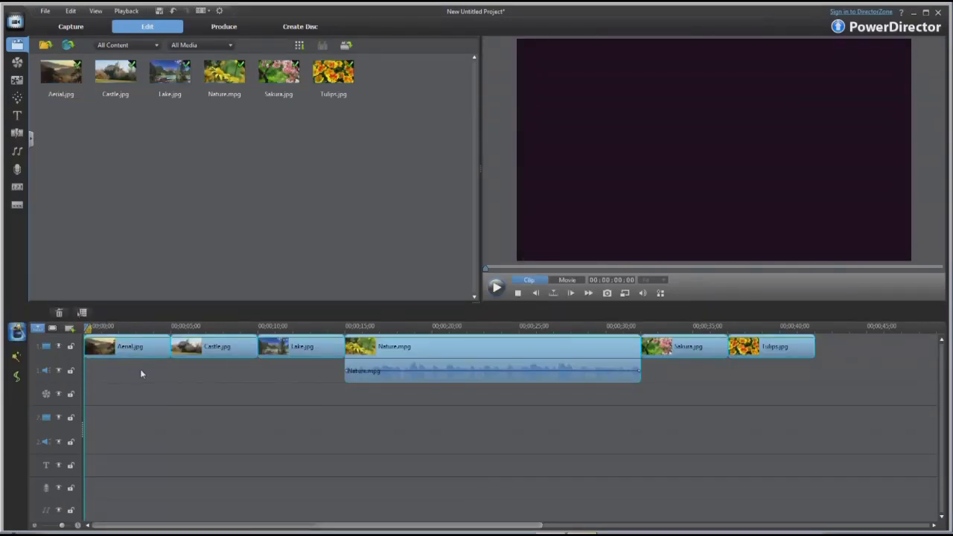
click(225, 72)
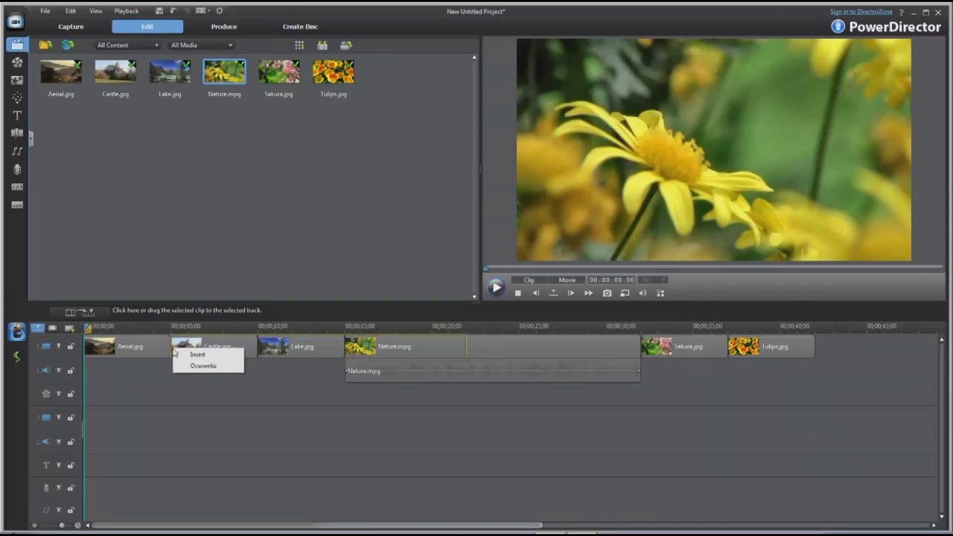
click(197, 354)
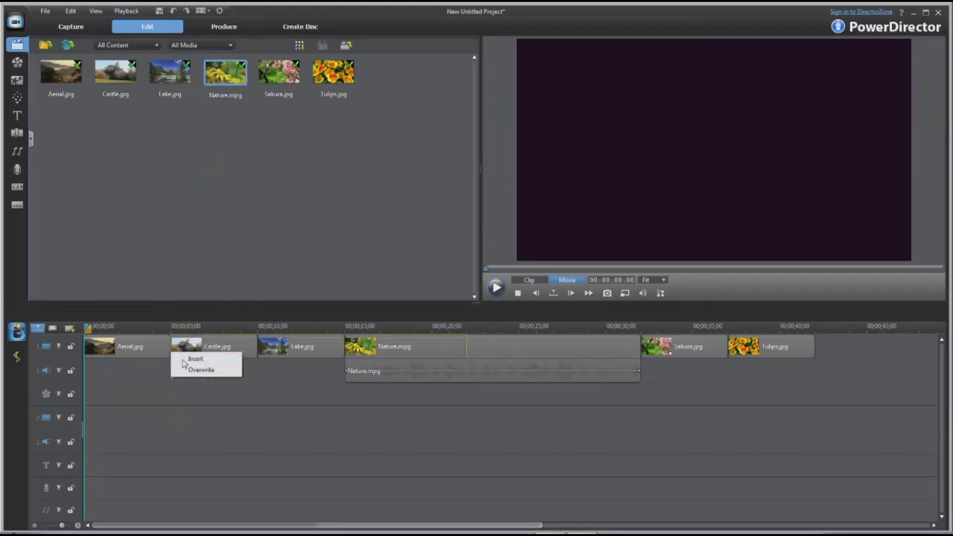
click(200, 370)
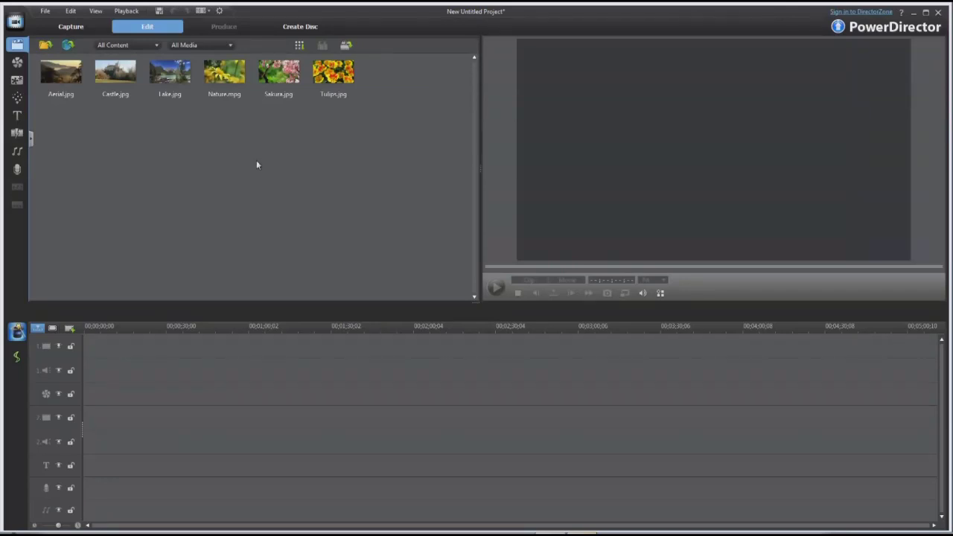
Change library aliases: Tulips.jpg to Flower 1, Sakura.jpg to Flower 2, Nature.mpg to Flower 3.
right_click(333, 72)
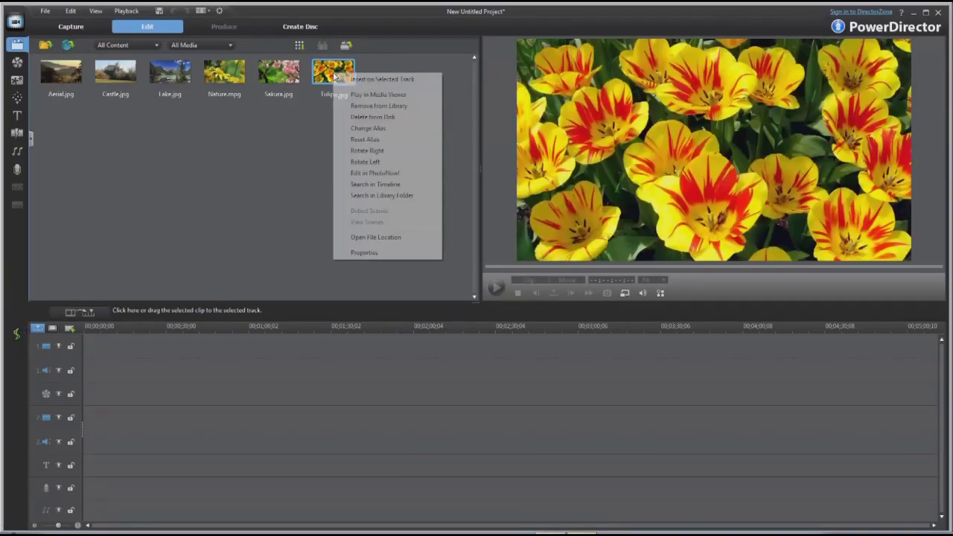
mouse_move(368, 128)
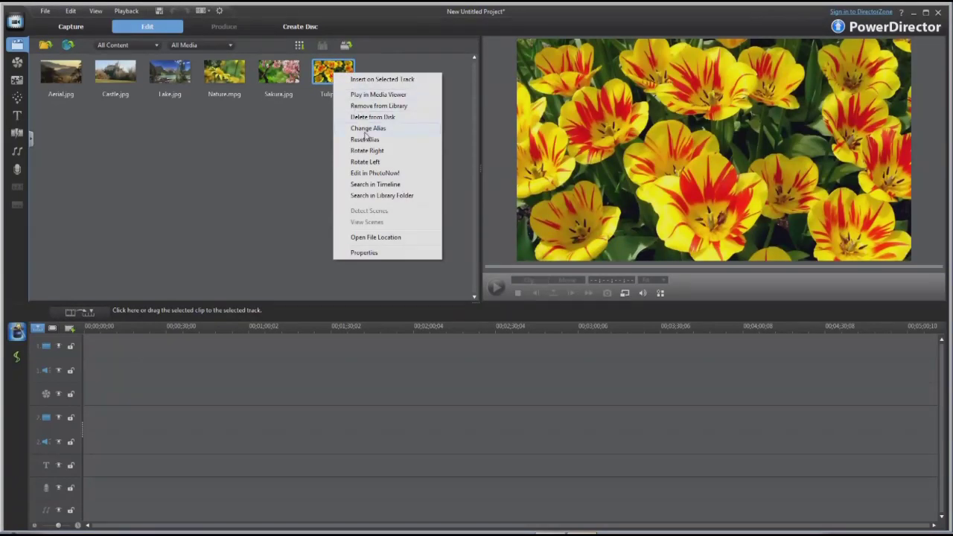
mouse_move(365, 139)
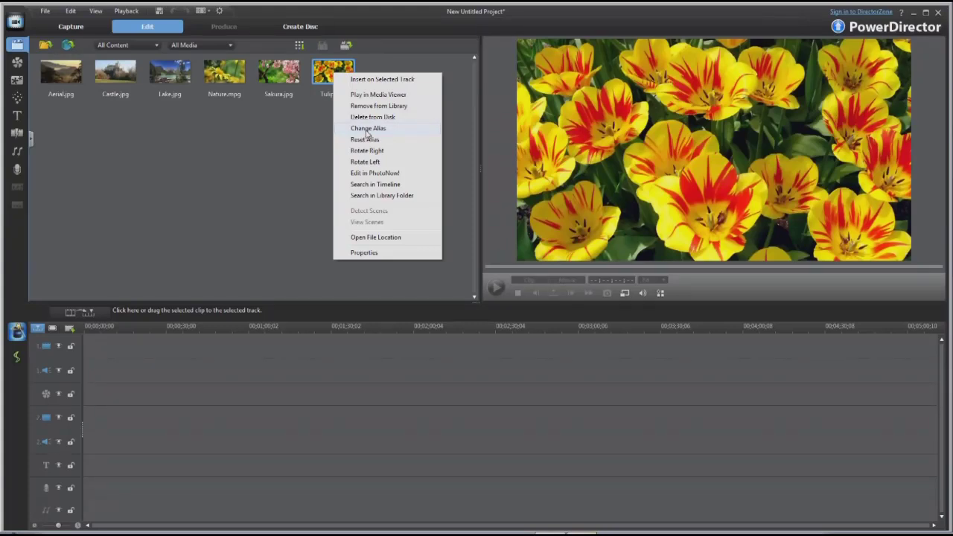
click(368, 128)
text(Flower 1)
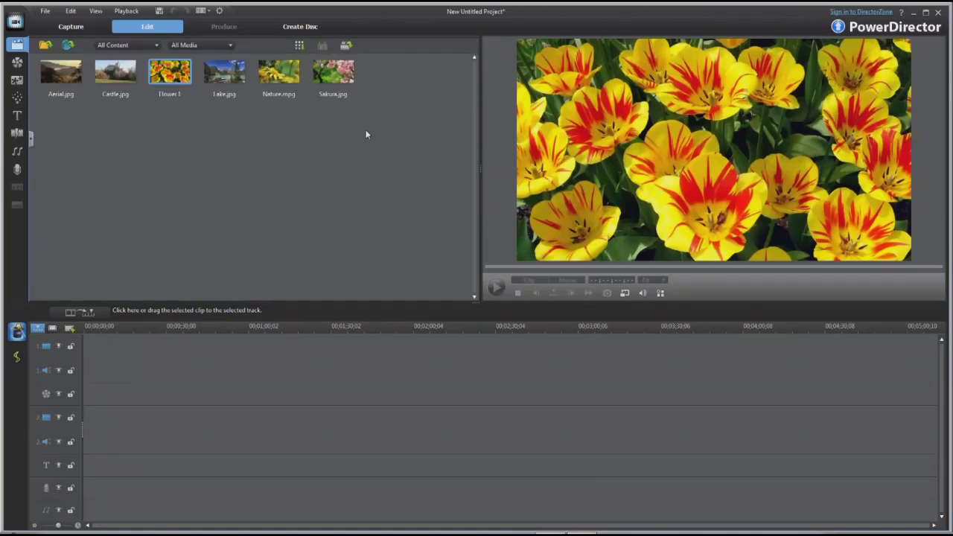
mouse_move(279, 75)
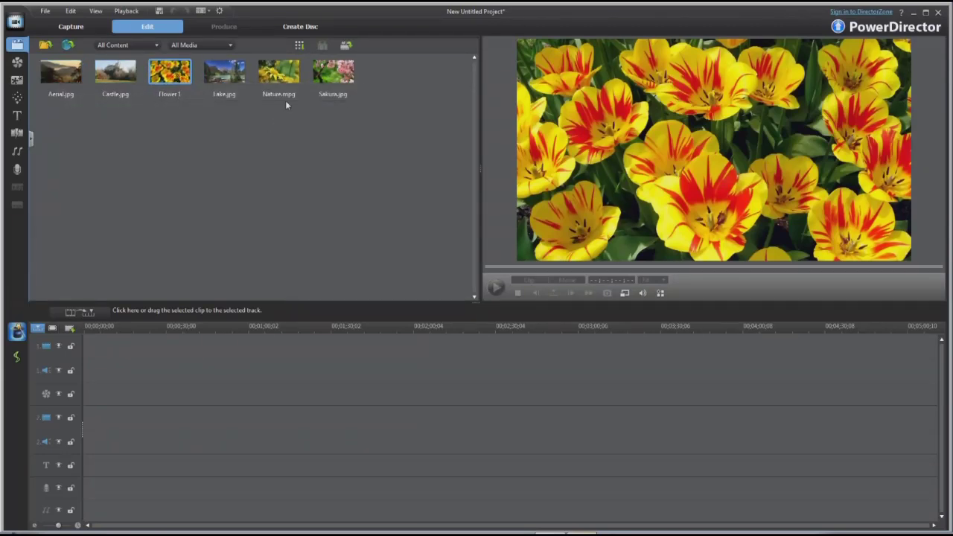
right_click(332, 73)
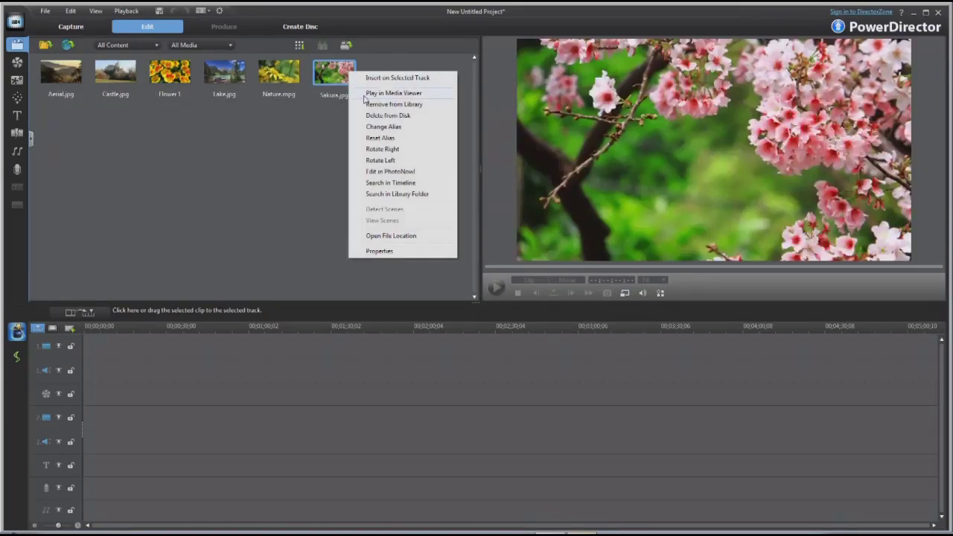
click(383, 127)
text(Flower 2)
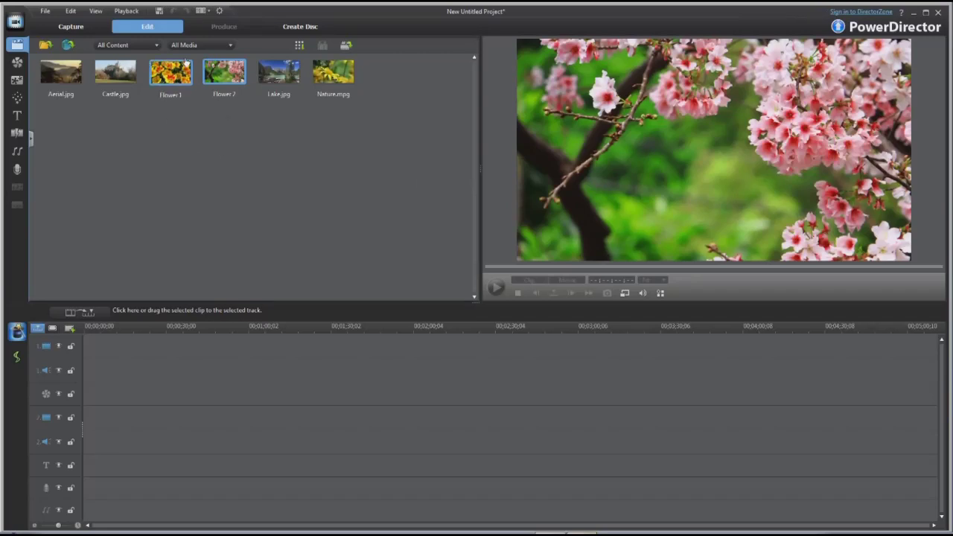
mouse_move(224, 72)
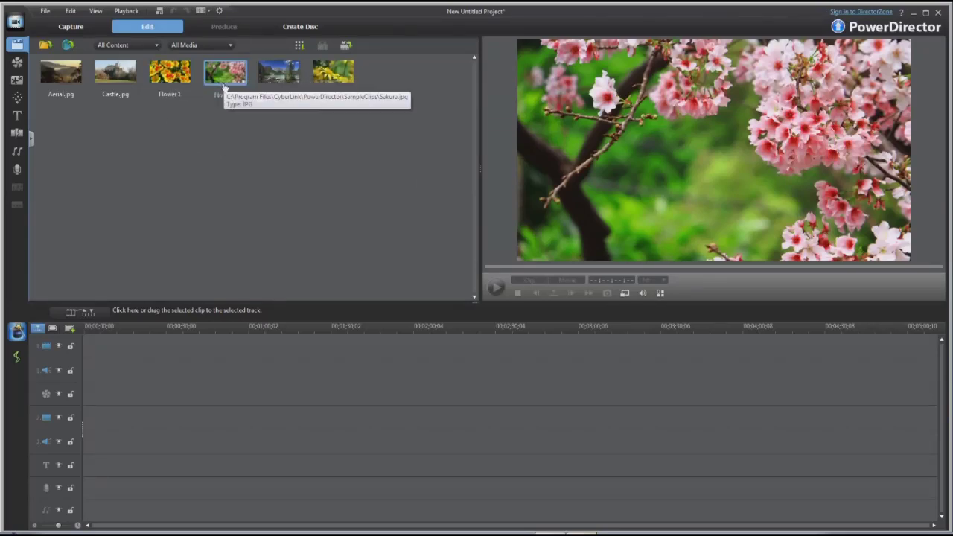
mouse_move(333, 73)
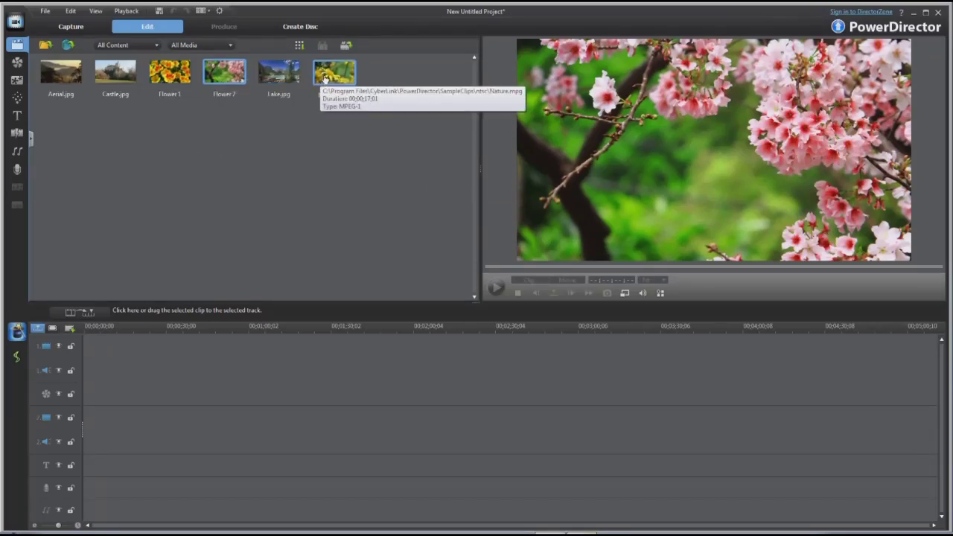
right_click(333, 72)
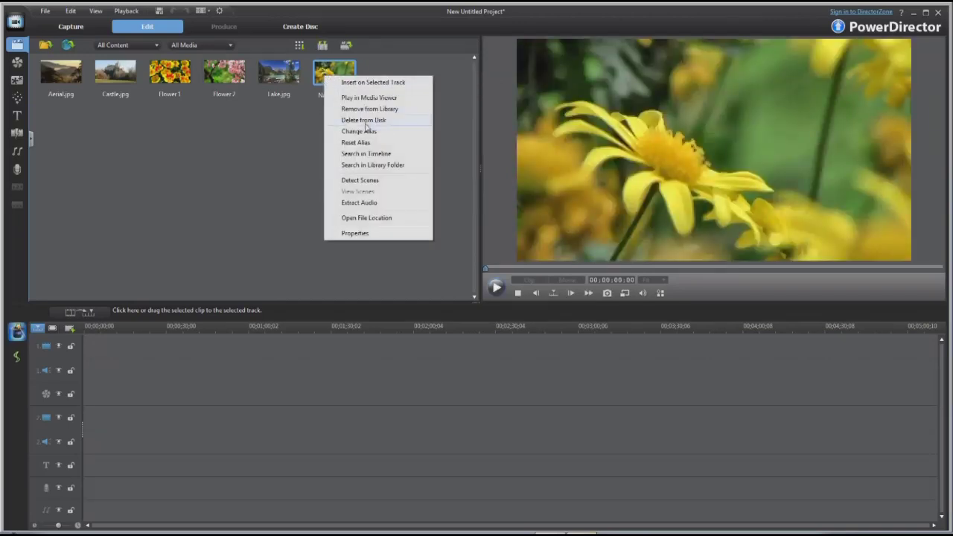
click(359, 131)
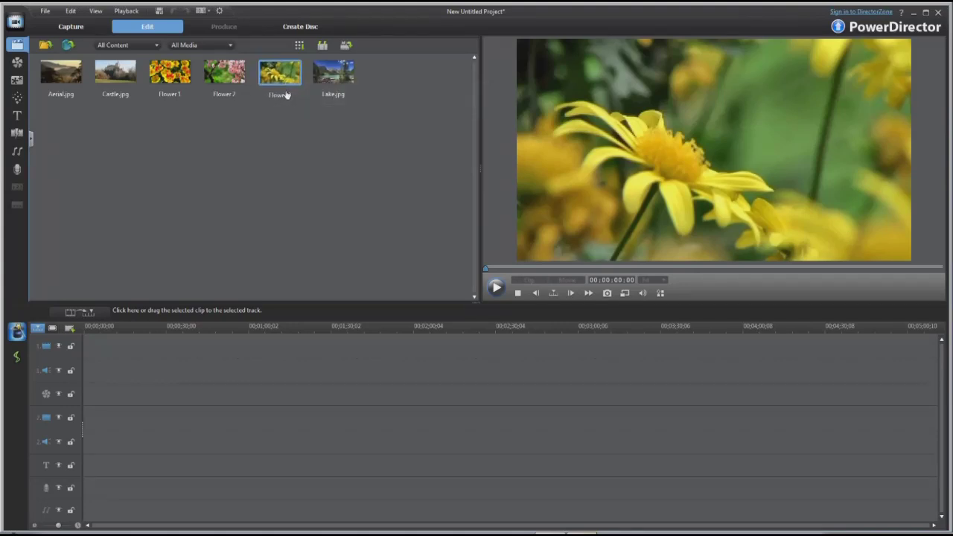
Reset the aliases of Nature.mpg, Flower 2 (Sakura.jpg) and Flower 1 (Tulips.jpg).
right_click(279, 72)
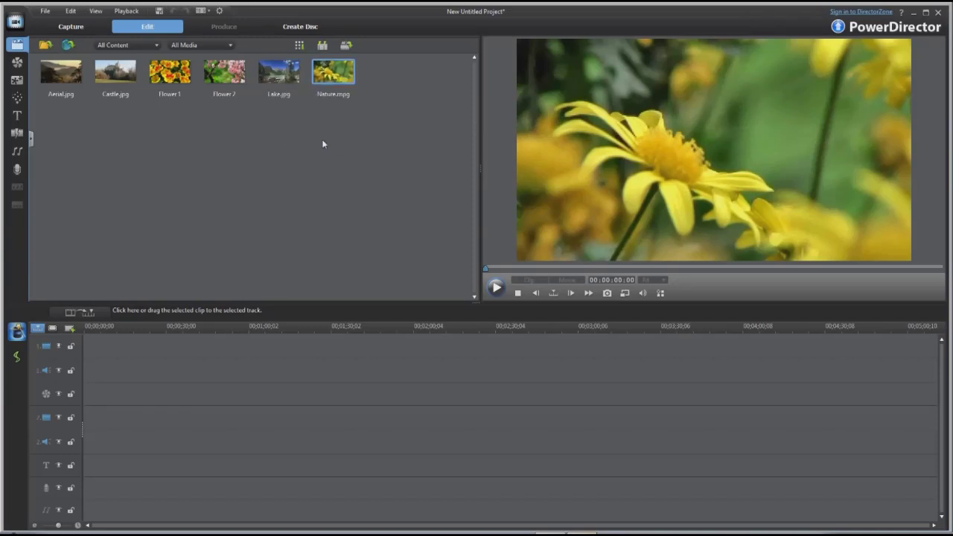
click(224, 71)
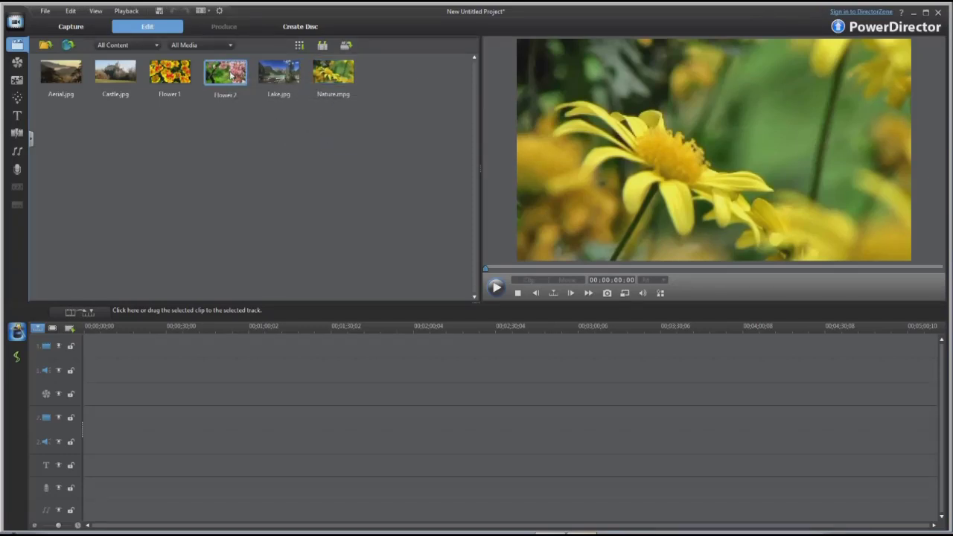
right_click(224, 72)
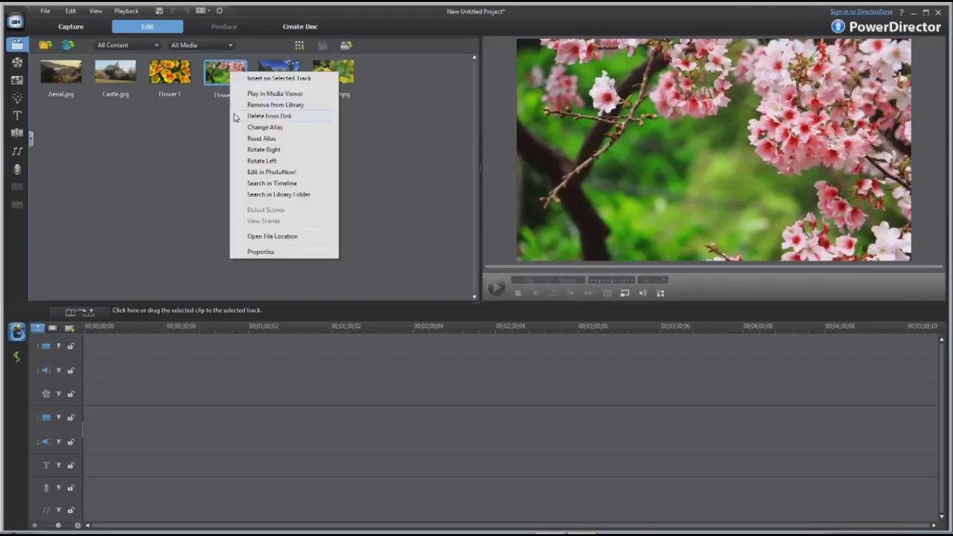
click(247, 141)
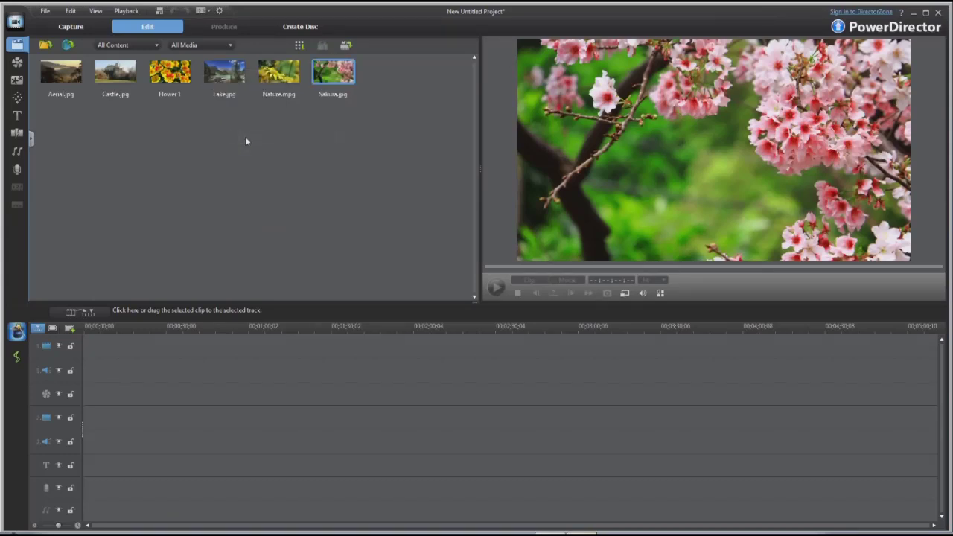
right_click(169, 72)
text(Tulips.jpg)
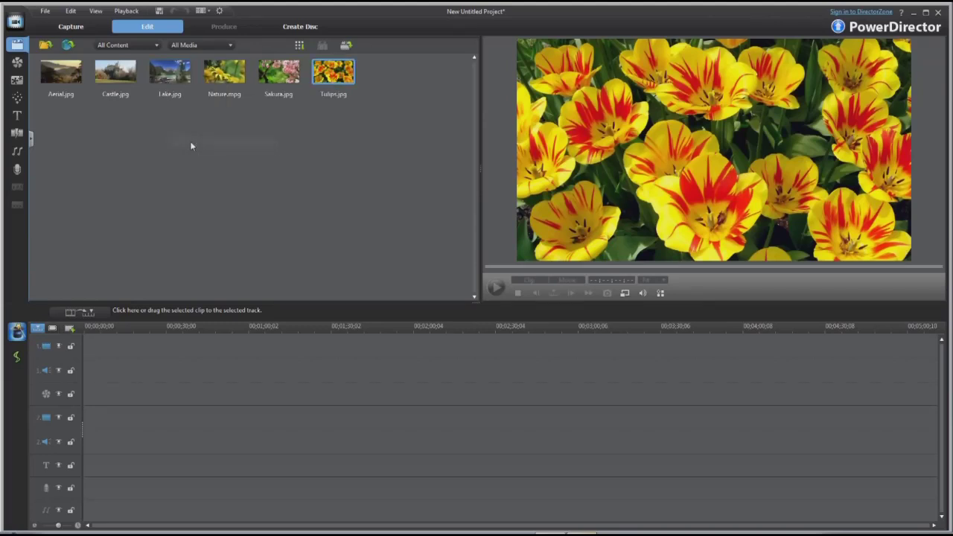
mouse_move(333, 131)
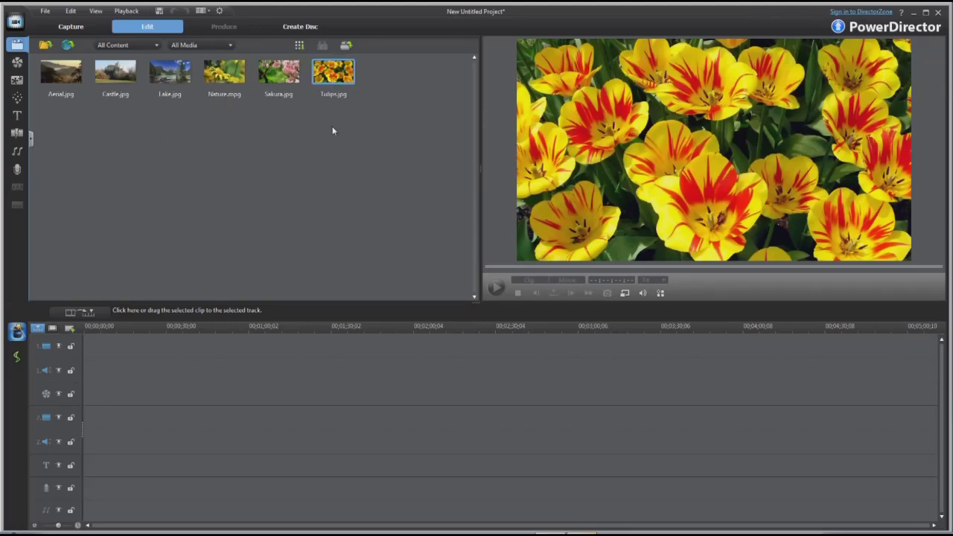